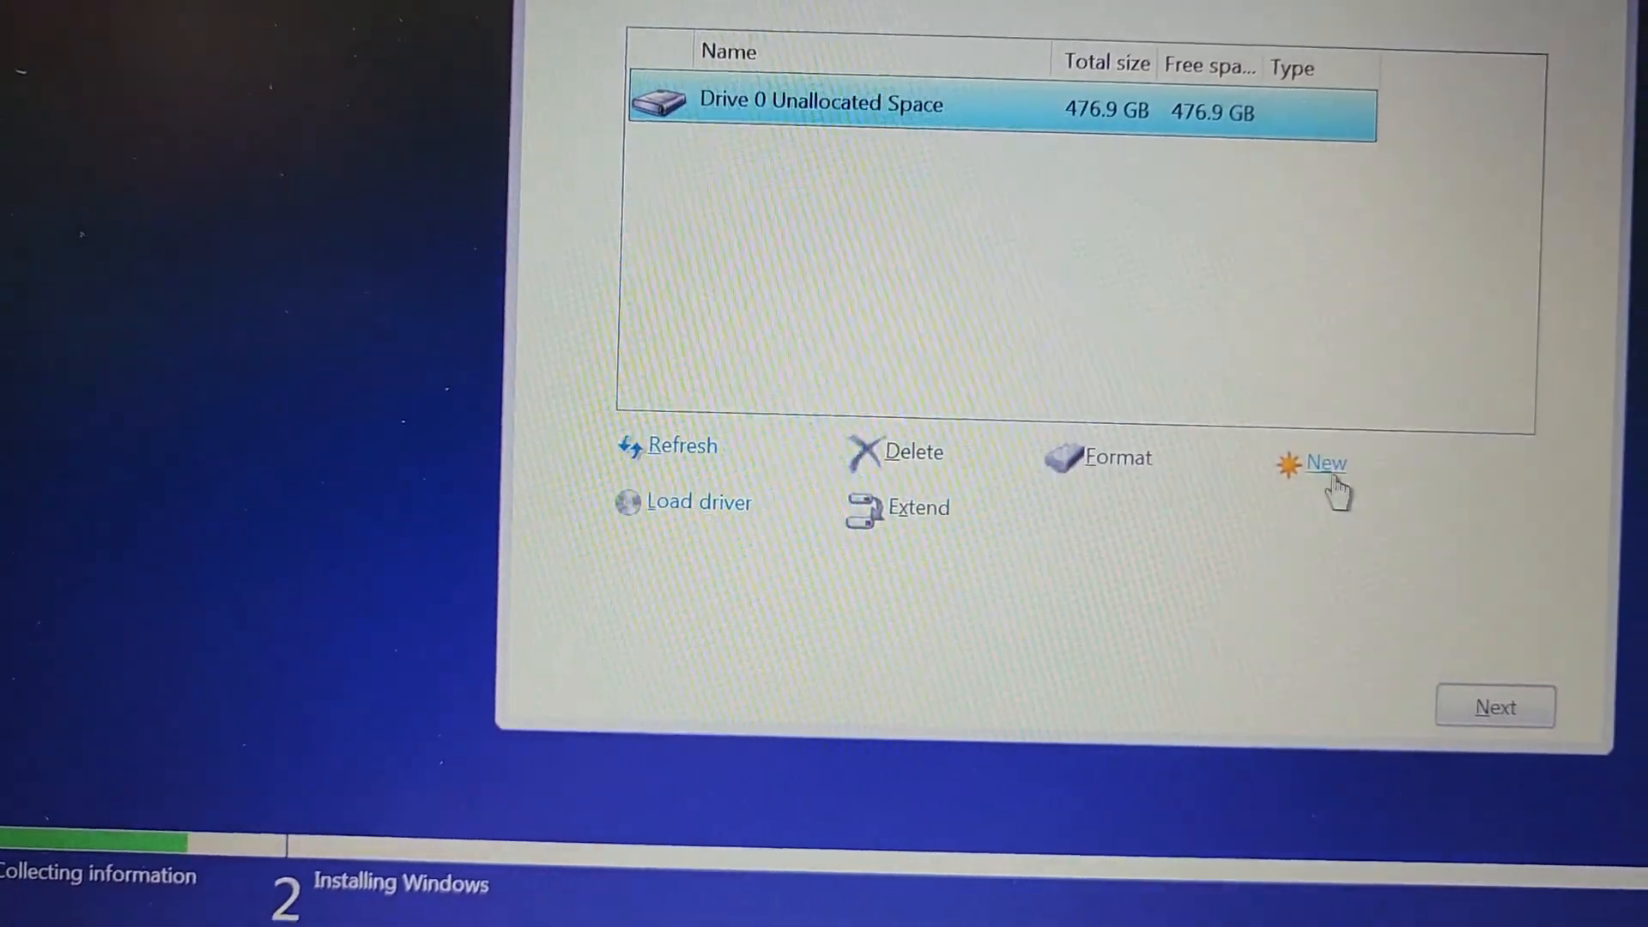
# Step: Partition the 476.9 GB drive, adding a 281.6 GB primary partition, and select Partition 3 for Windows
pyautogui.click(1325, 464)
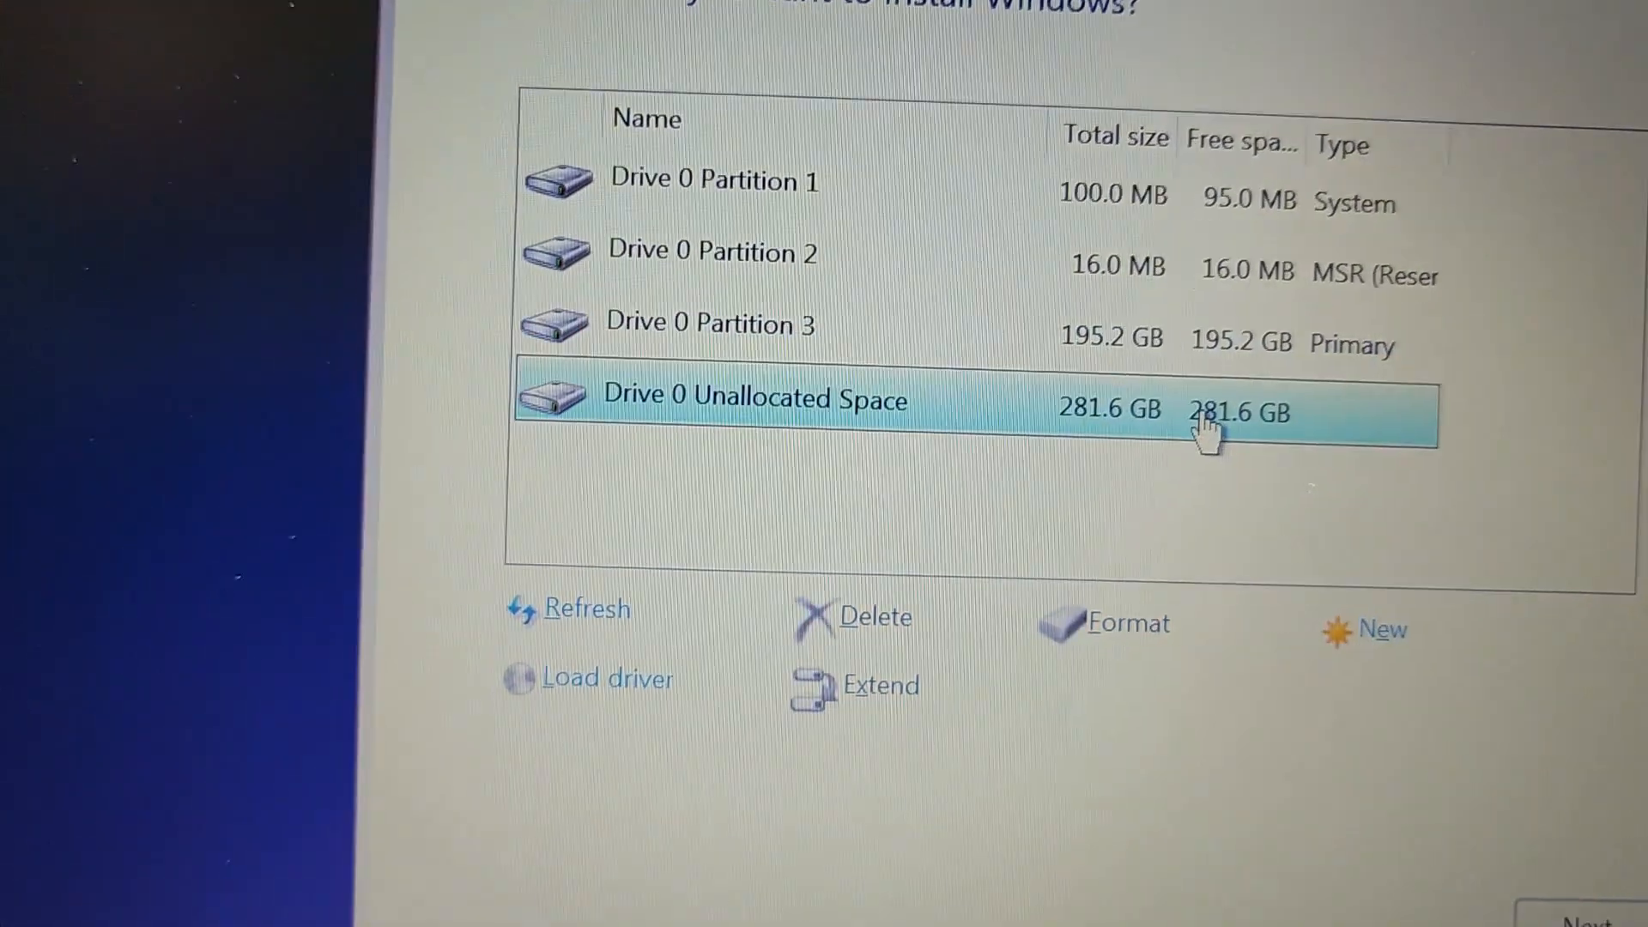
pyautogui.click(1370, 630)
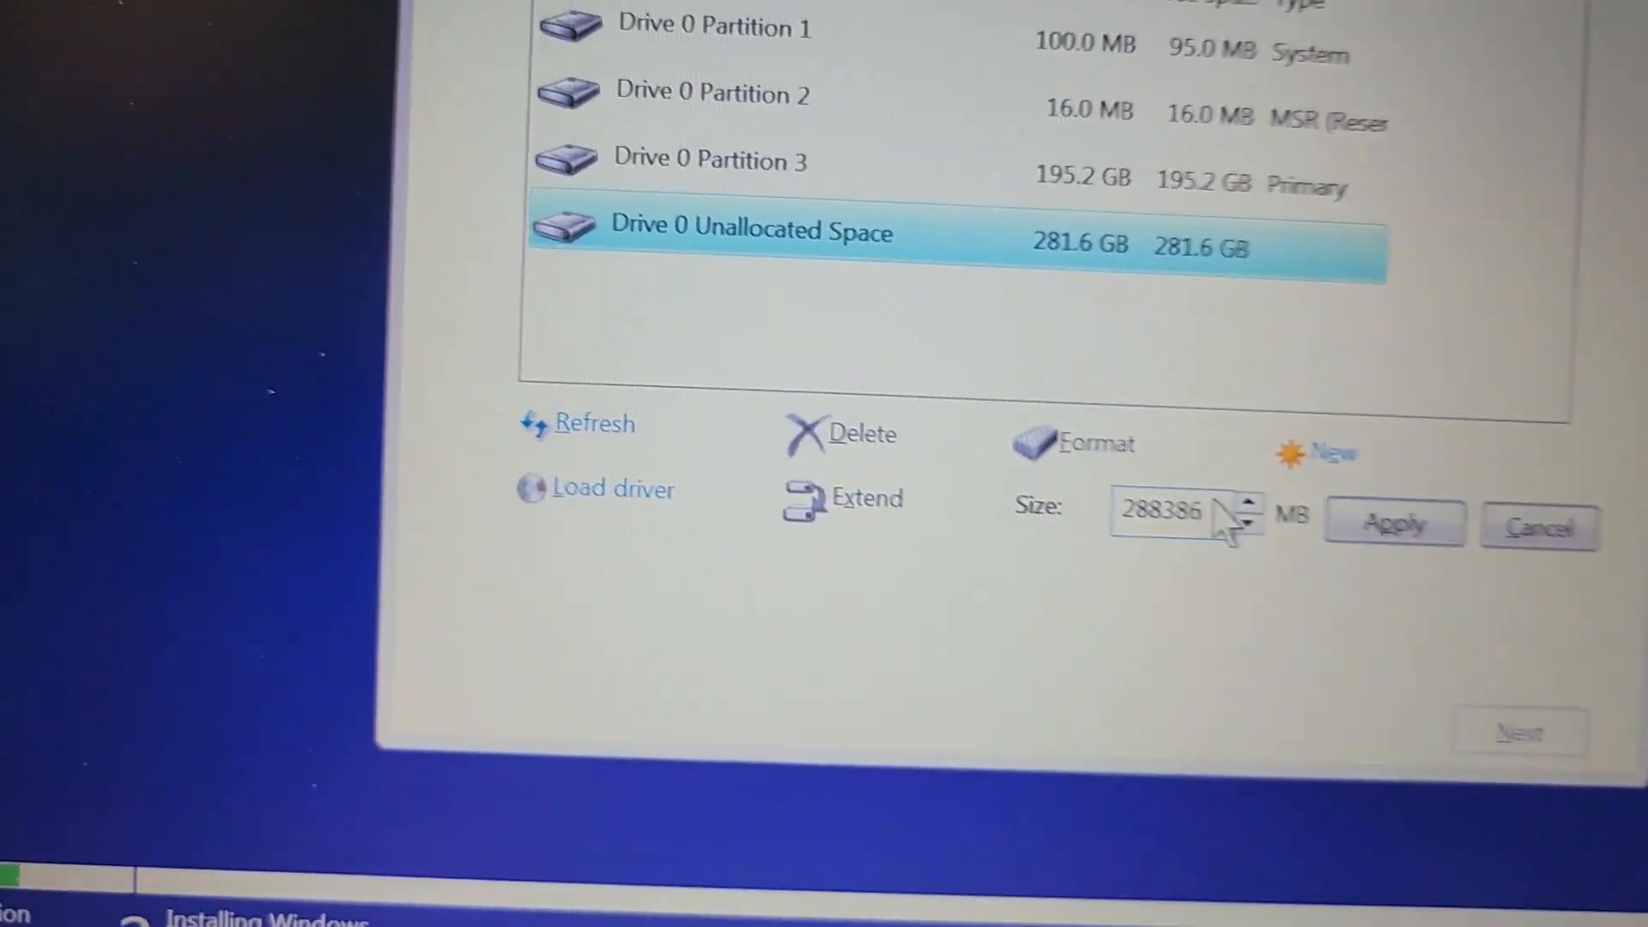
pyautogui.click(1394, 525)
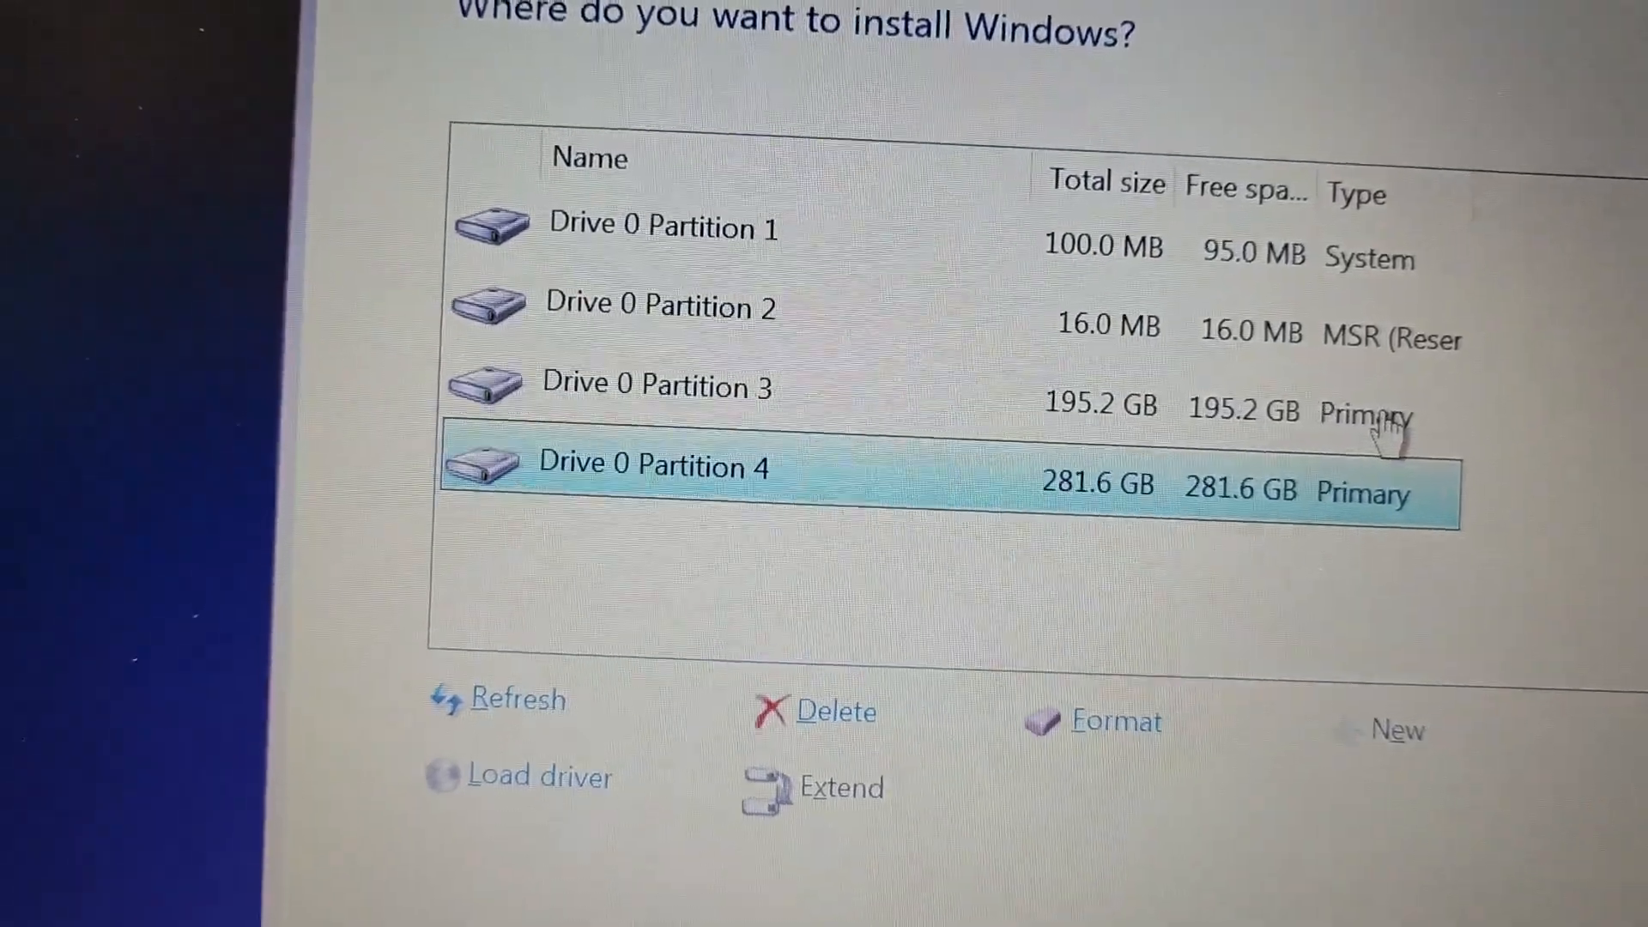
pyautogui.click(654, 384)
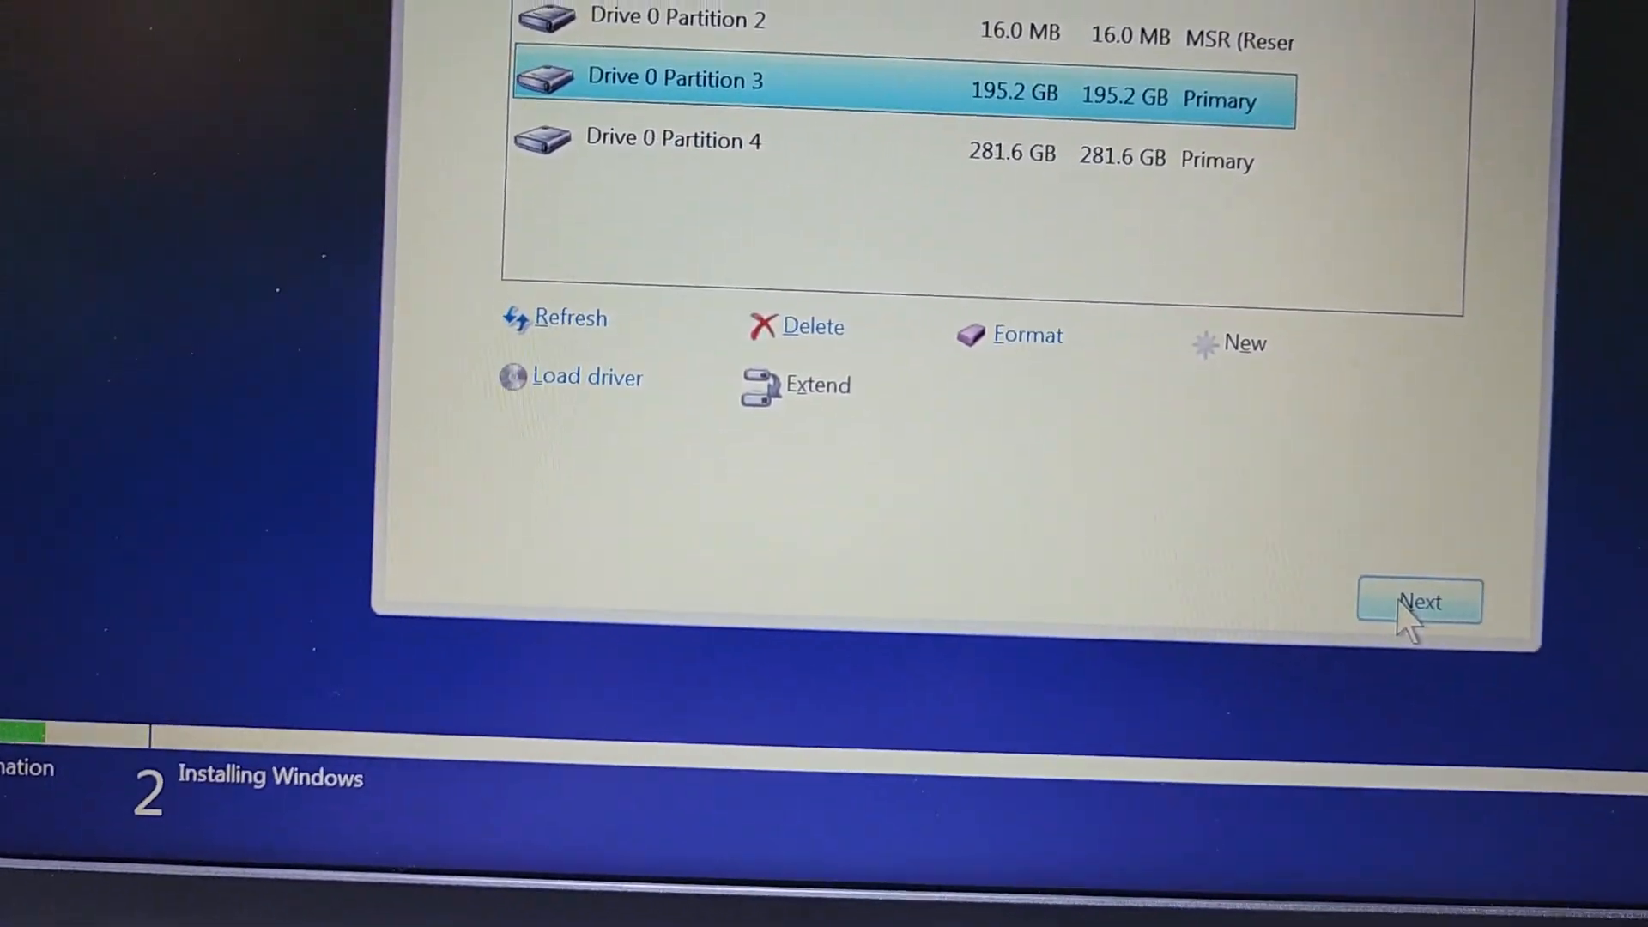
# Step: Begin installing Windows on Partition 3 and wait through to the first-boot region question
pyautogui.click(1414, 603)
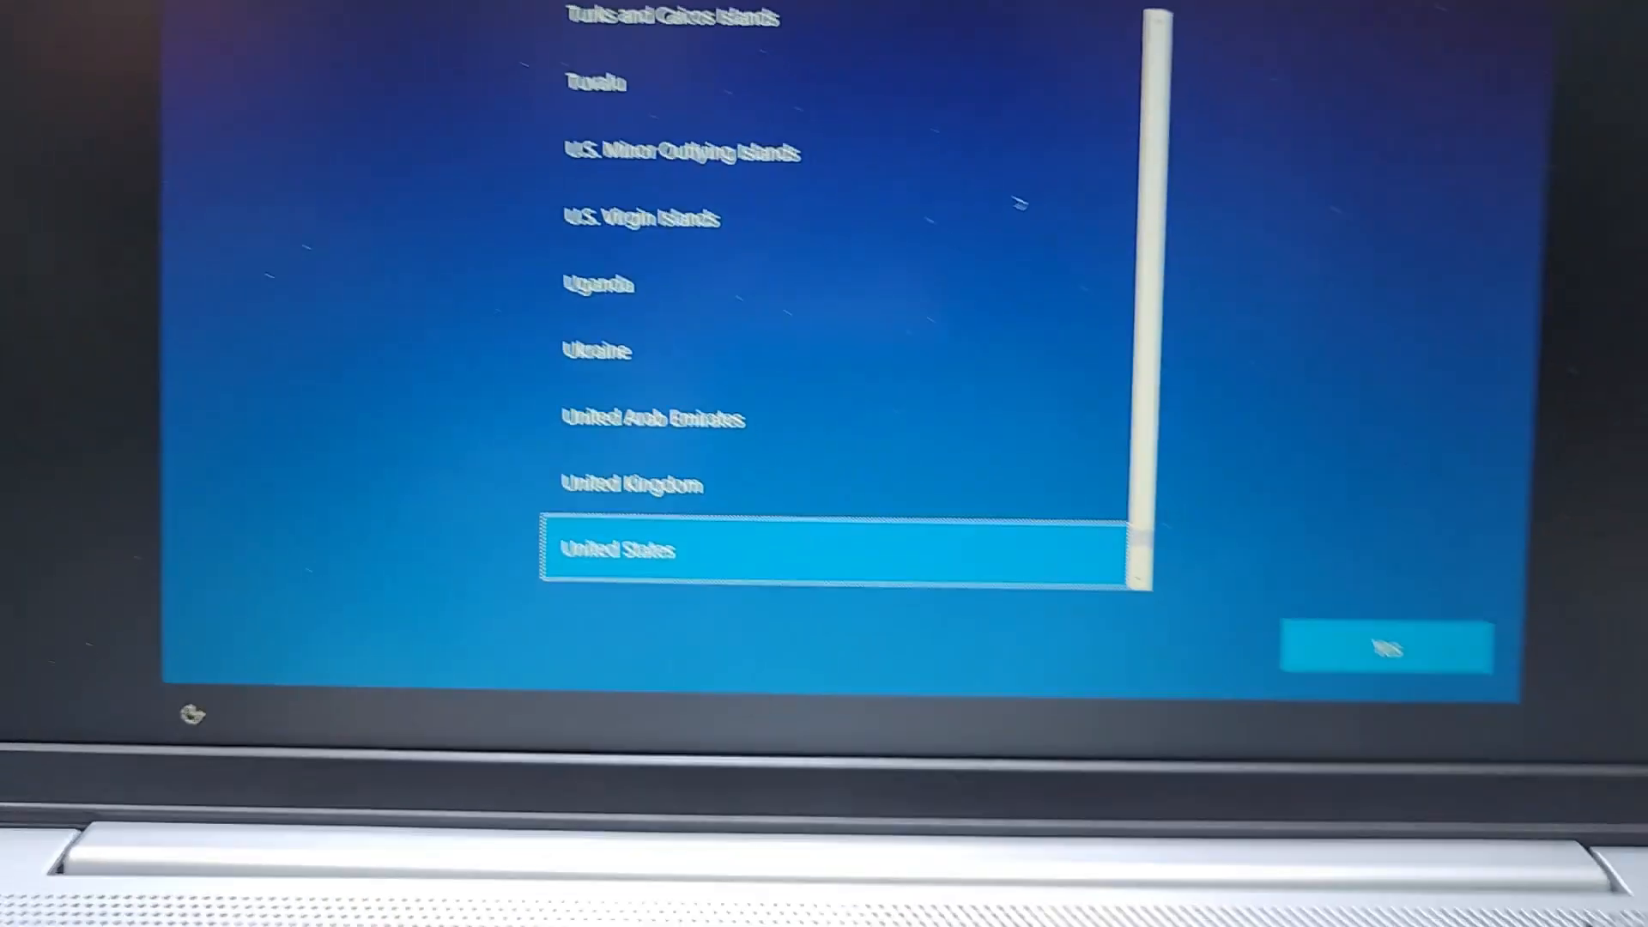
# Step: Confirm United States as the region and US as the keyboard layout, skipping a second layout
pyautogui.click(1383, 649)
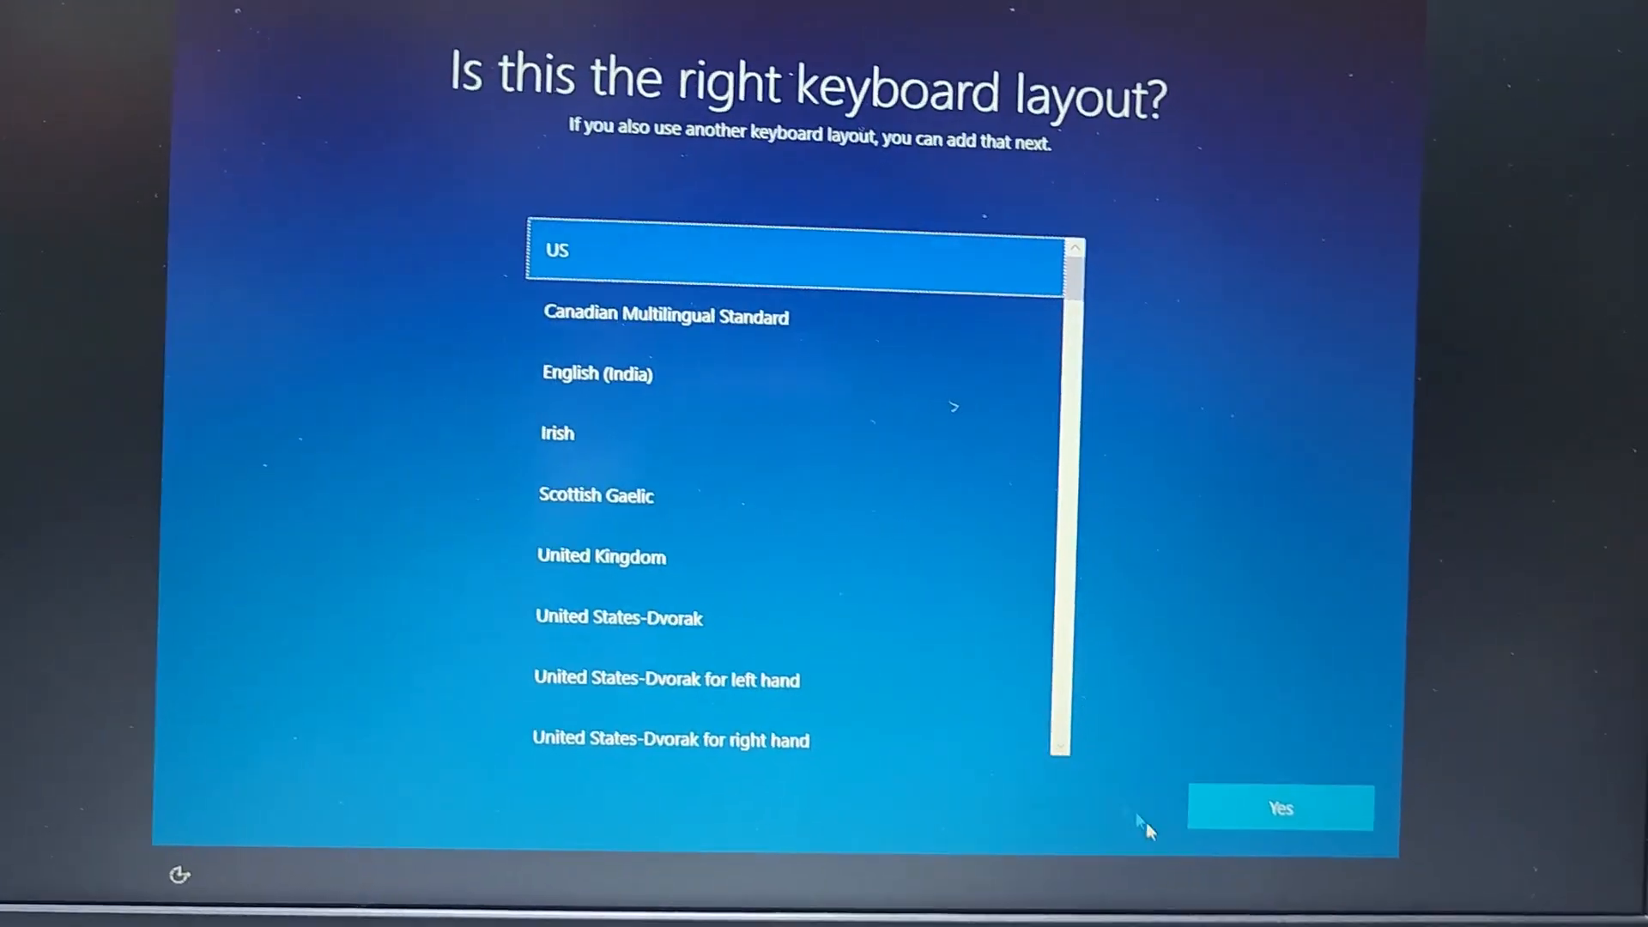
pyautogui.click(1284, 807)
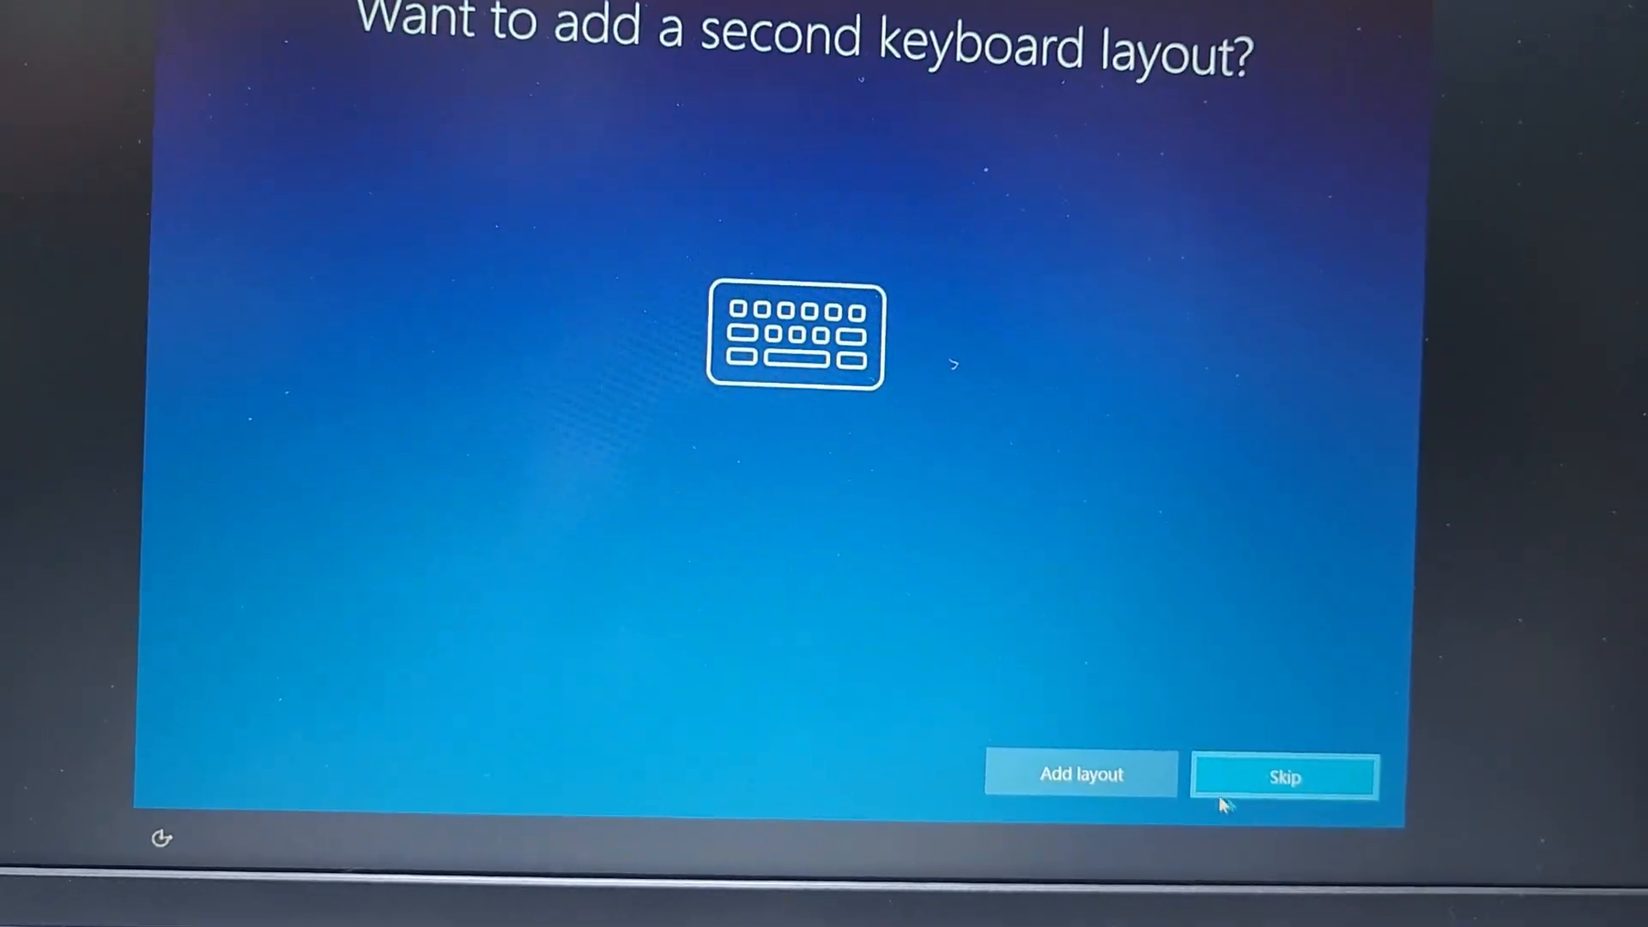
pyautogui.click(1081, 774)
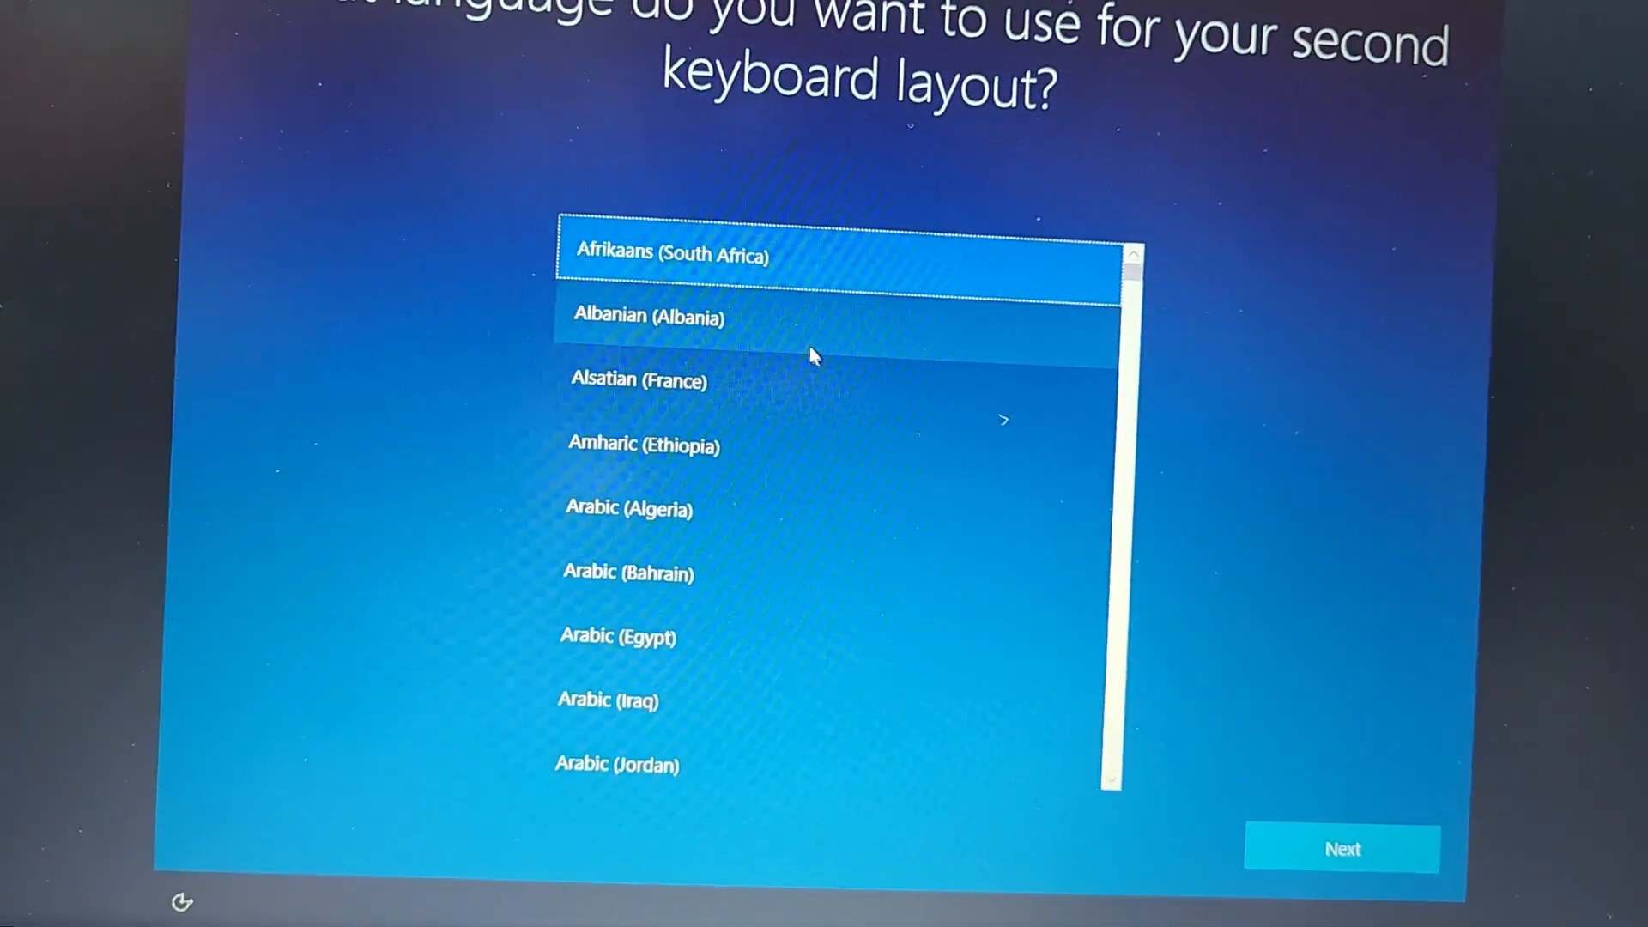
pyautogui.scroll(-3)
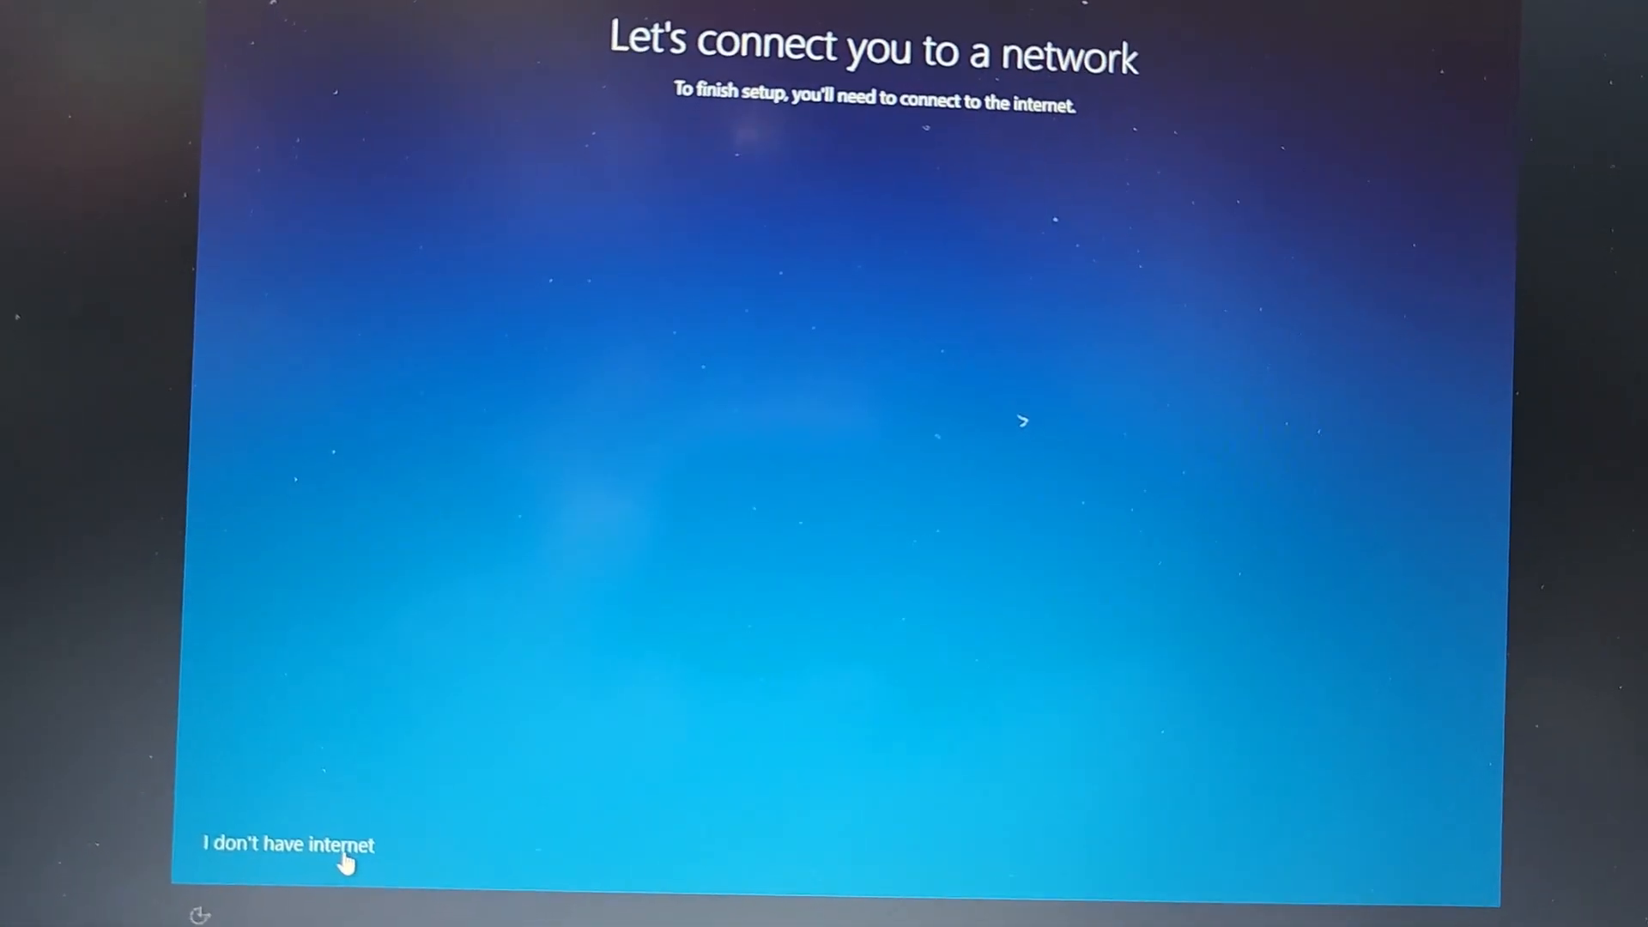
# Step: Continue without internet using the limited offline setup through to the Cortana consent question
pyautogui.click(278, 843)
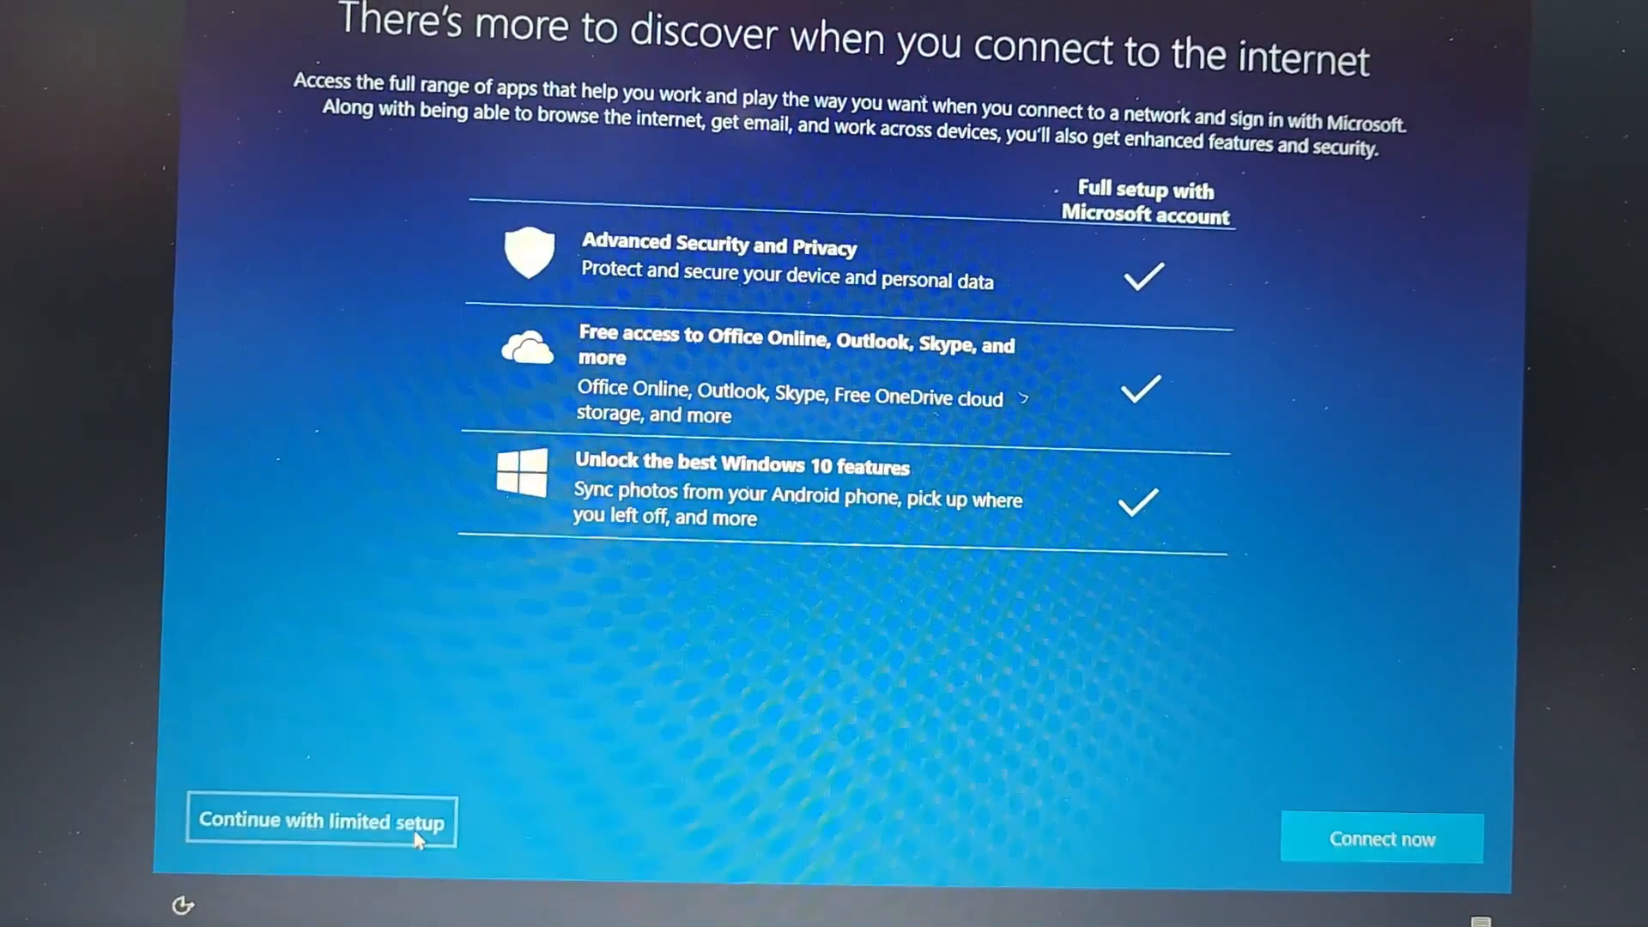
pyautogui.click(333, 822)
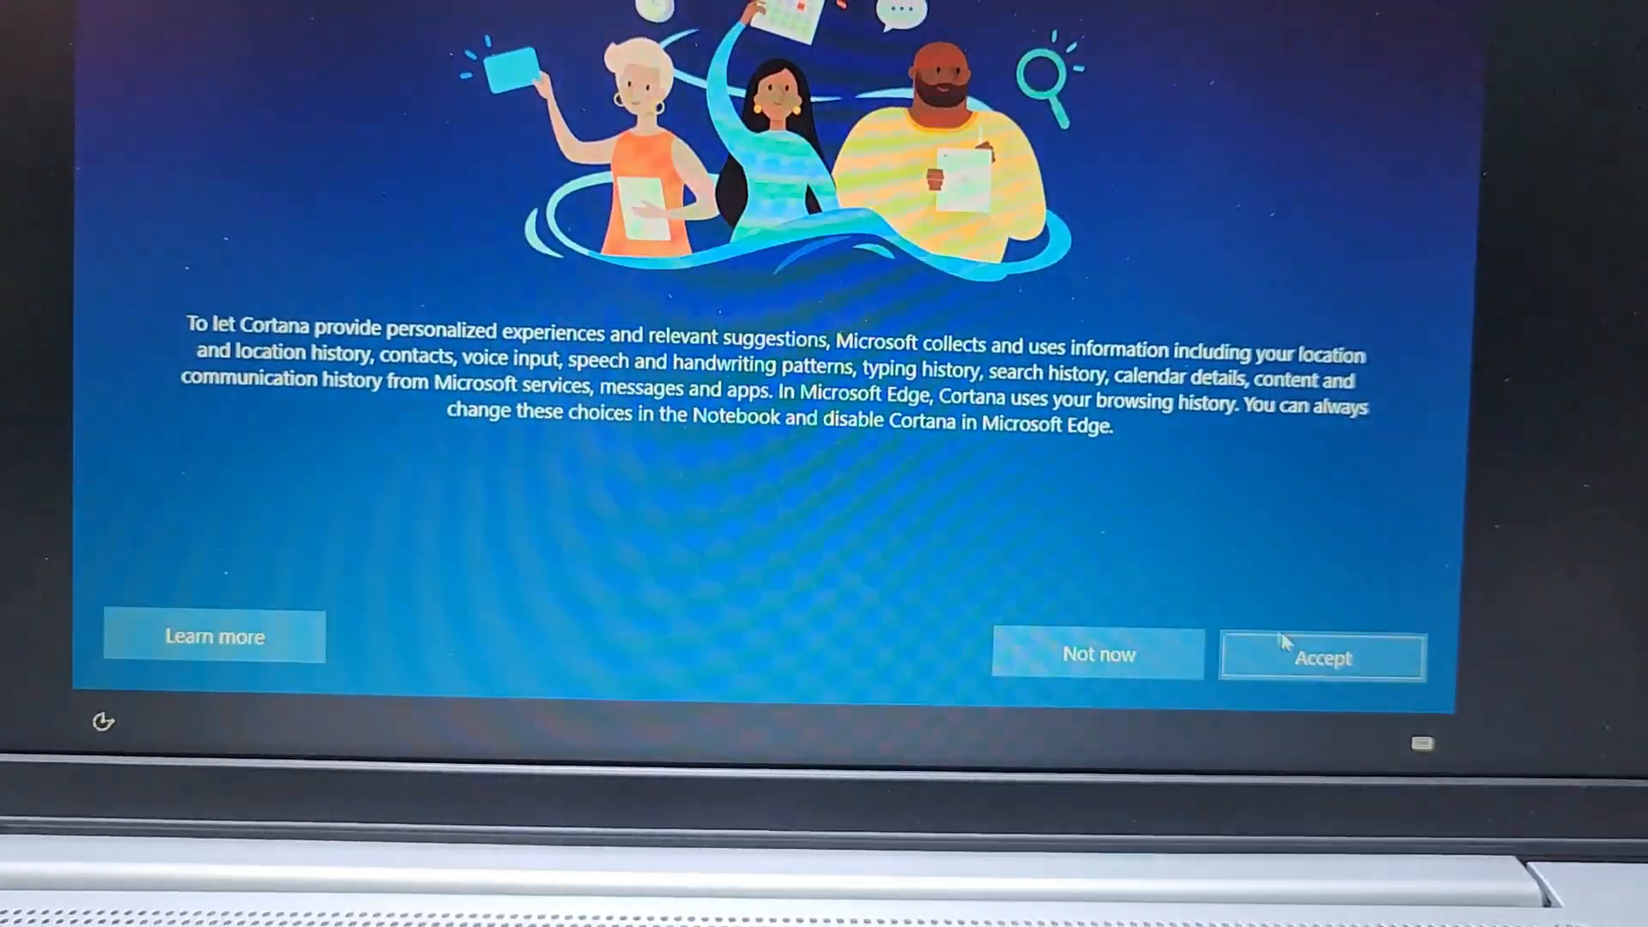
# Step: Accept Cortana's terms and let setup finish until the new Windows desktop appears
pyautogui.click(1322, 655)
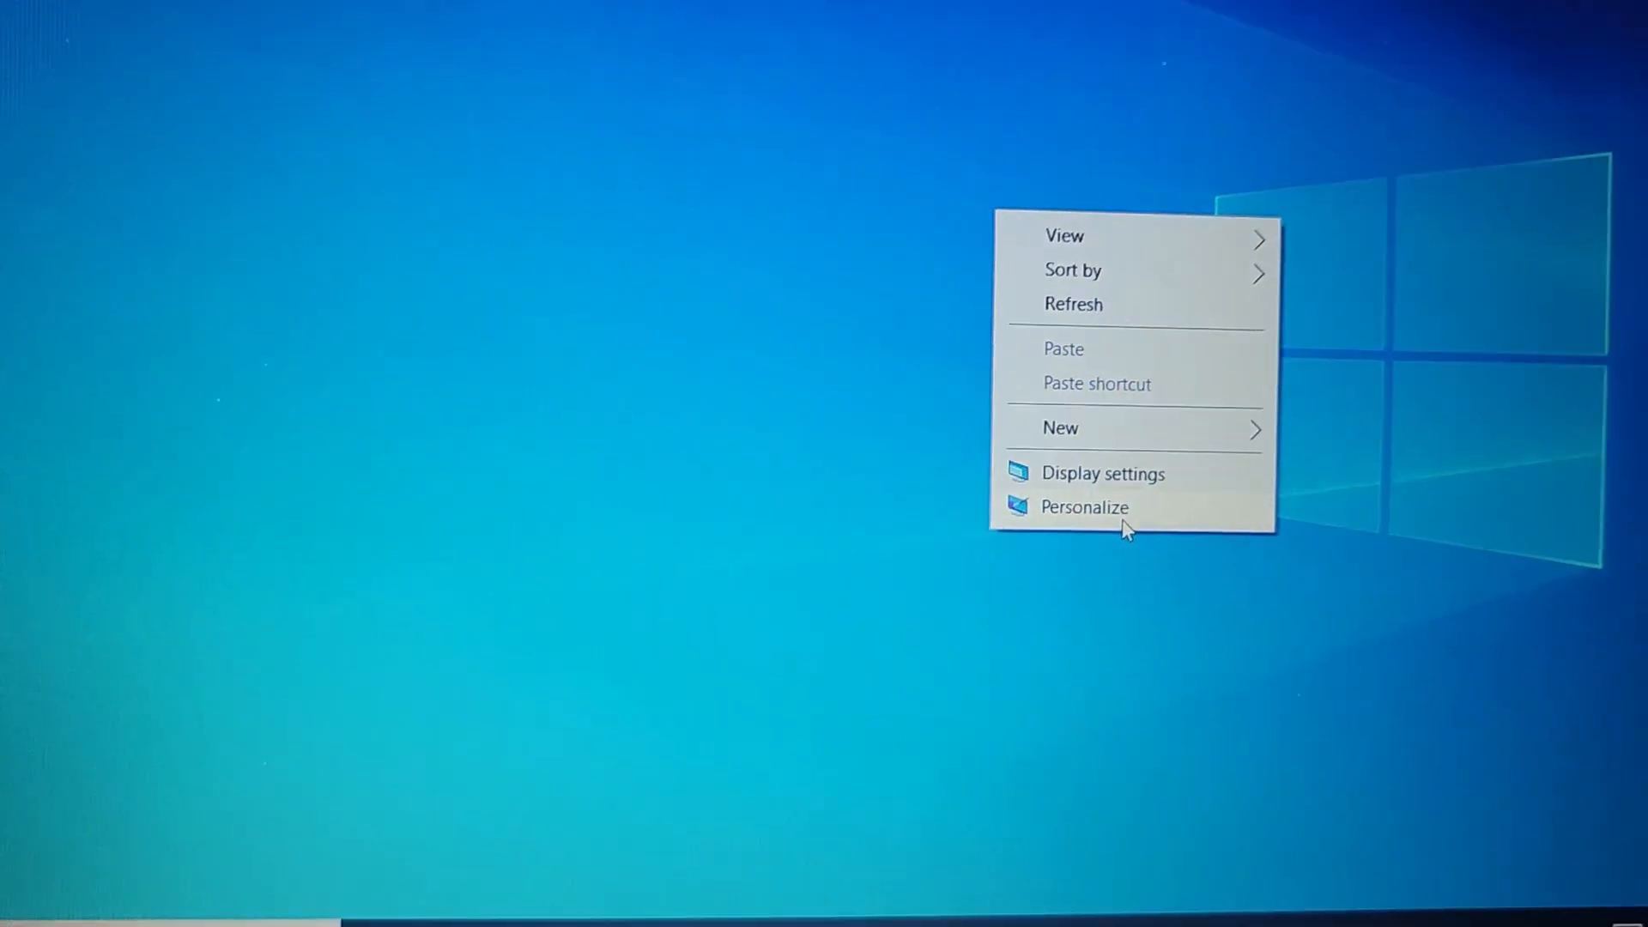
# Step: Enable the This PC, Network, Recycle Bin and Control Panel desktop icons via Desktop icon settings
pyautogui.click(1085, 506)
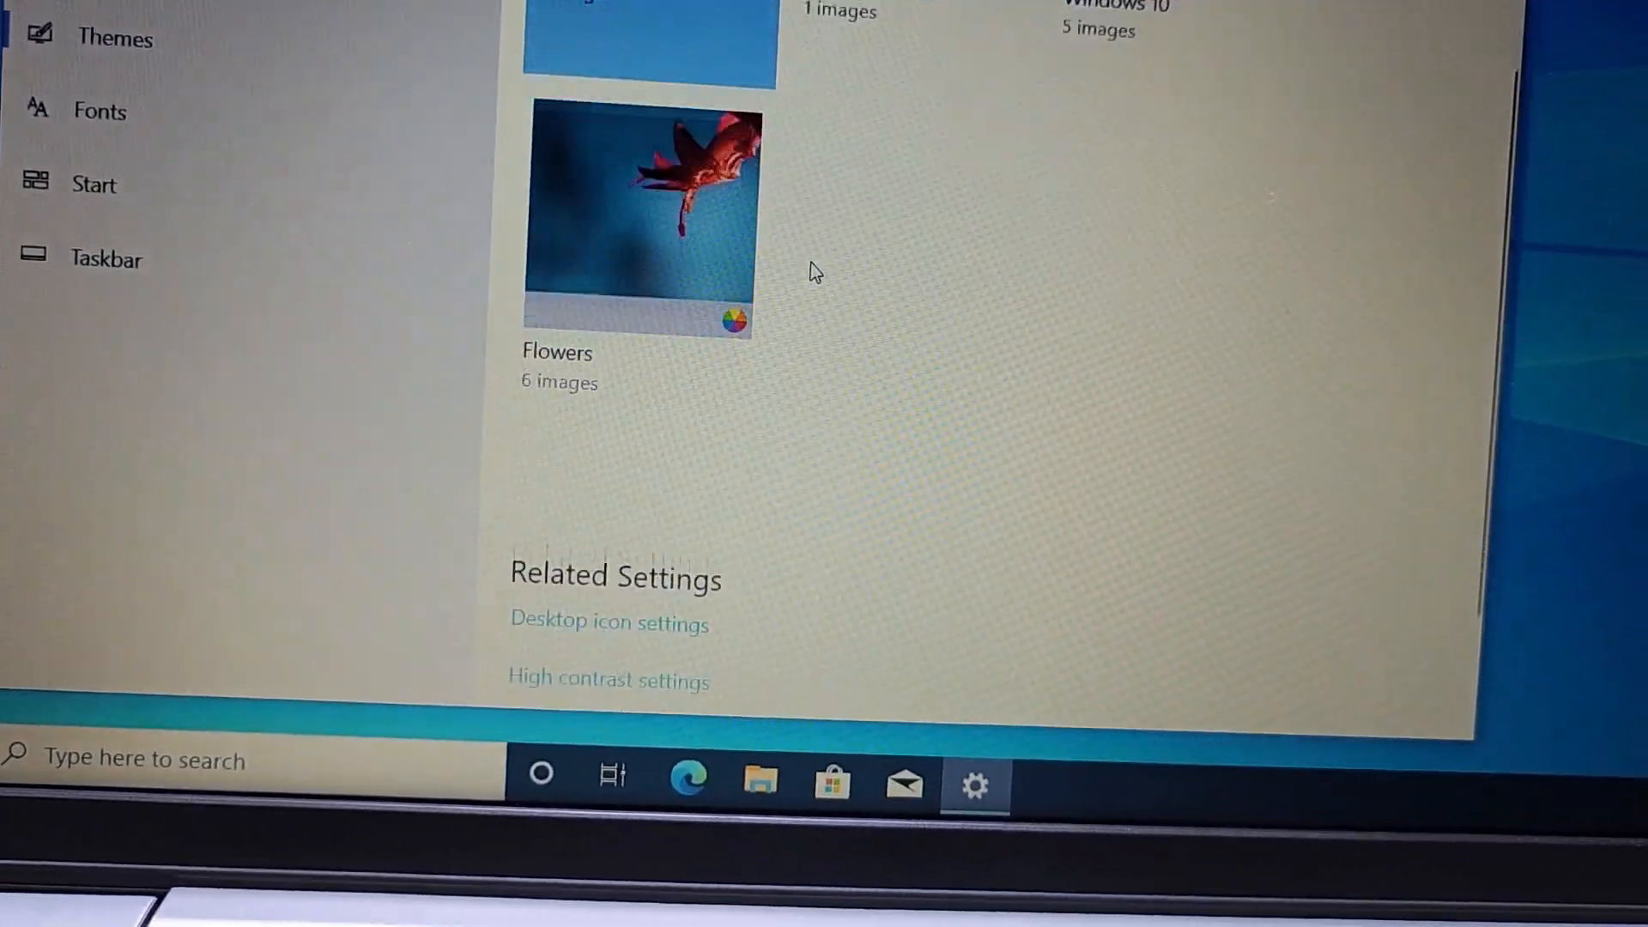
pyautogui.click(611, 623)
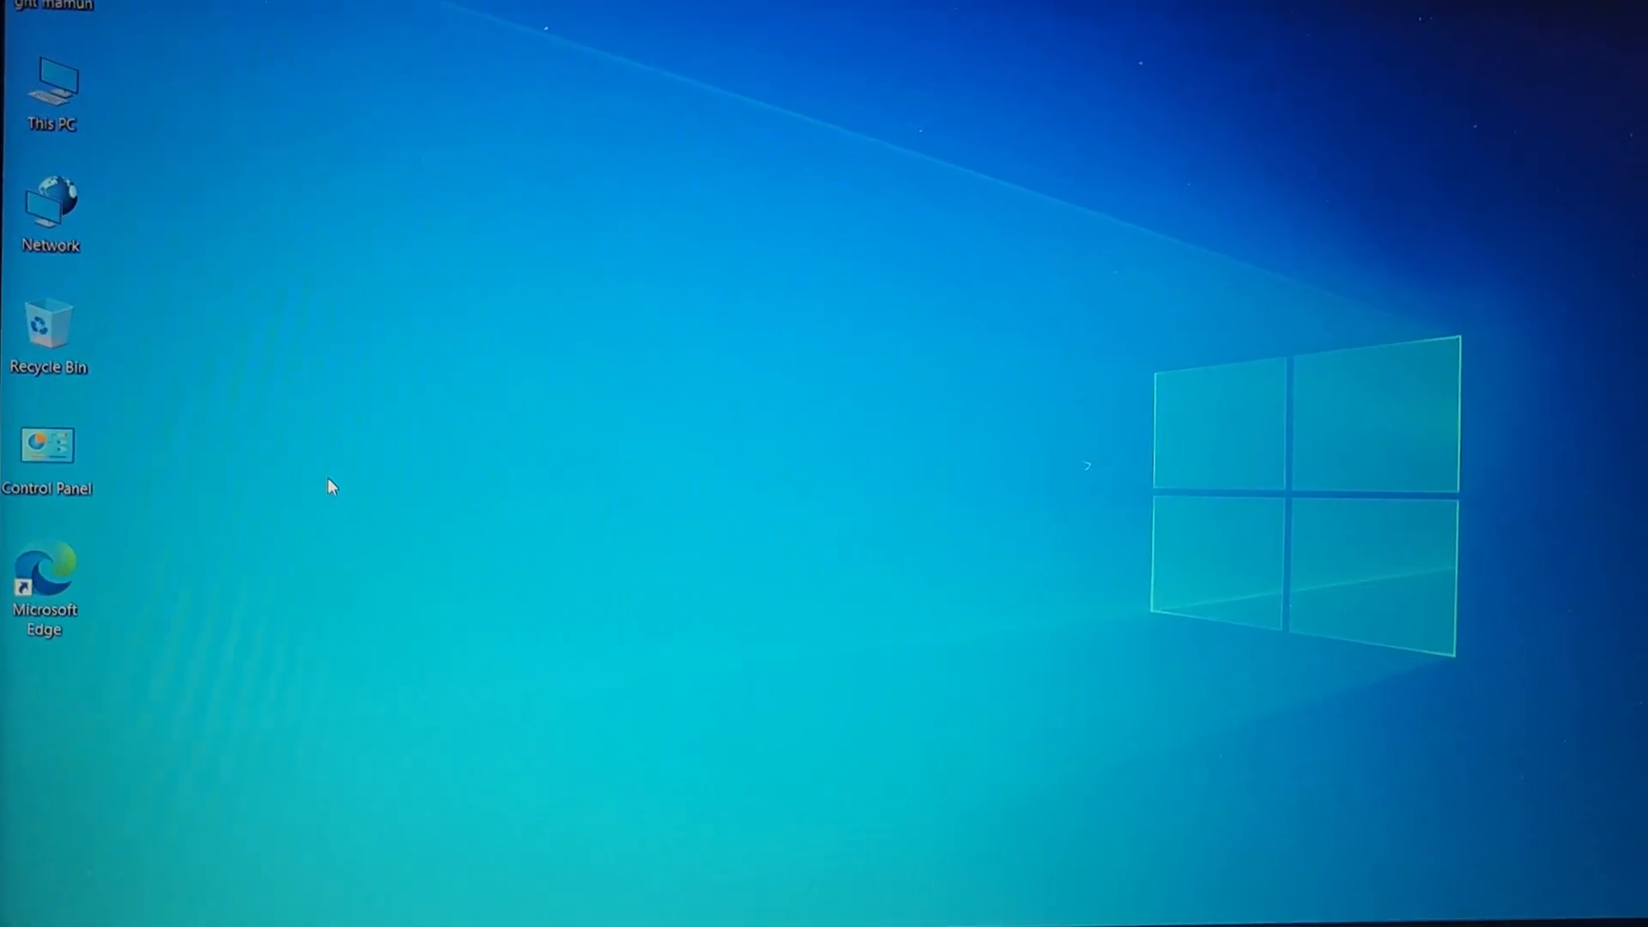
# Step: Reach Settings > System > About from the desktop context menu to view this PC's specifications
pyautogui.rightClick(49, 80)
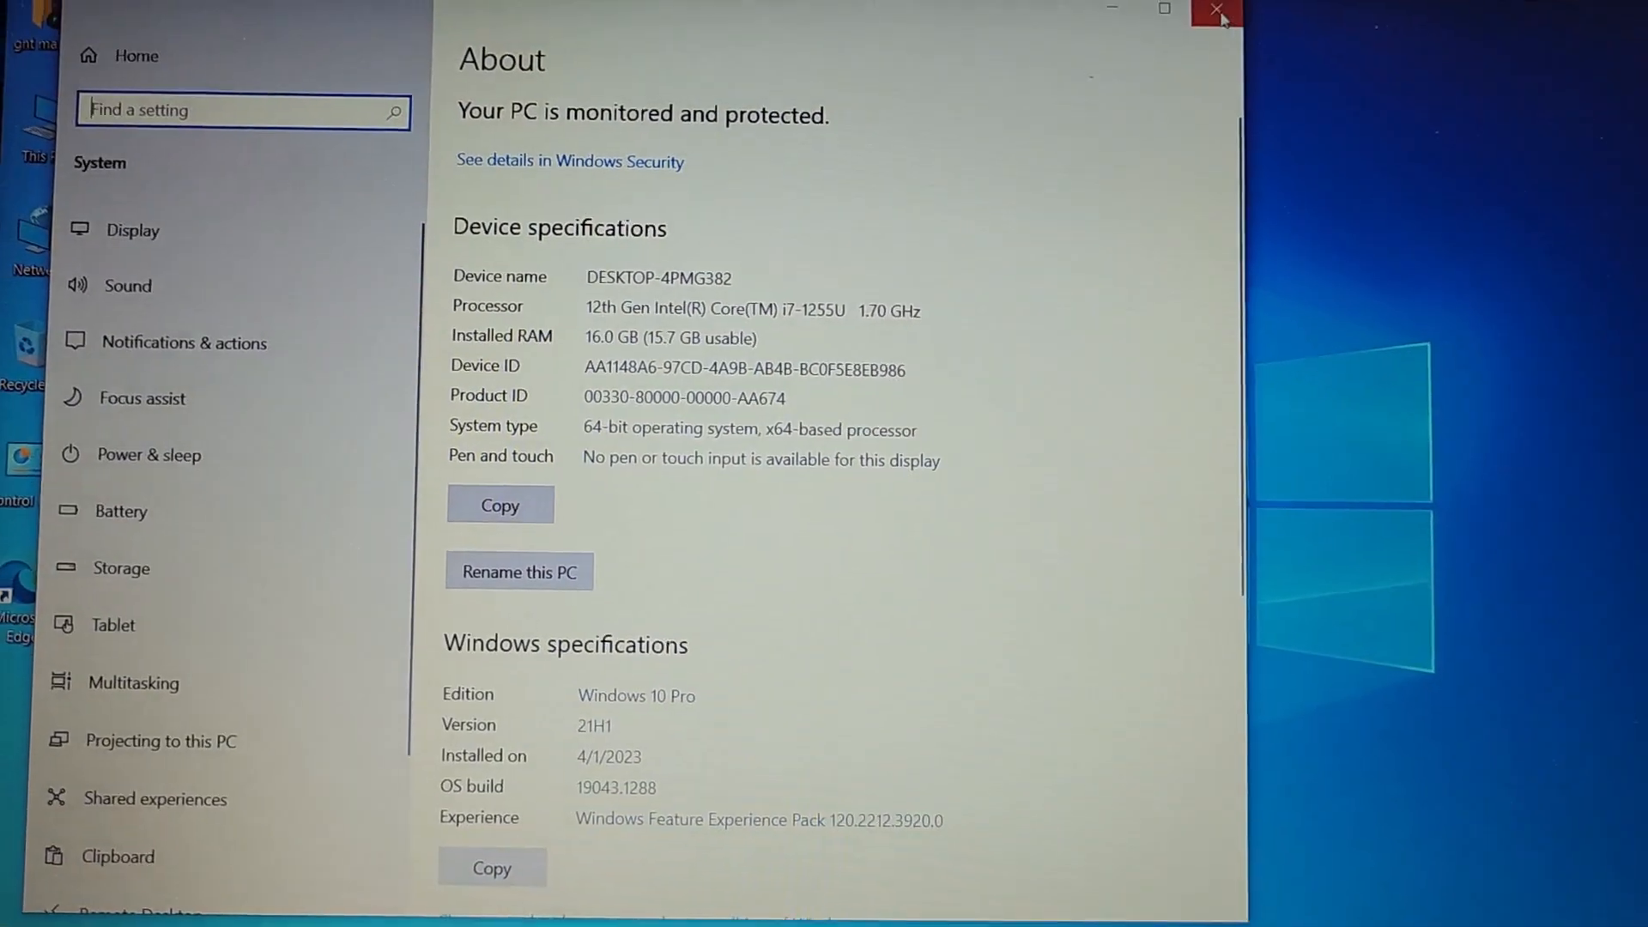
# Step: Close the About window and open the IdeaPad 5 15IAL7 Drivers & Software page on Lenovo Support
pyautogui.click(1210, 12)
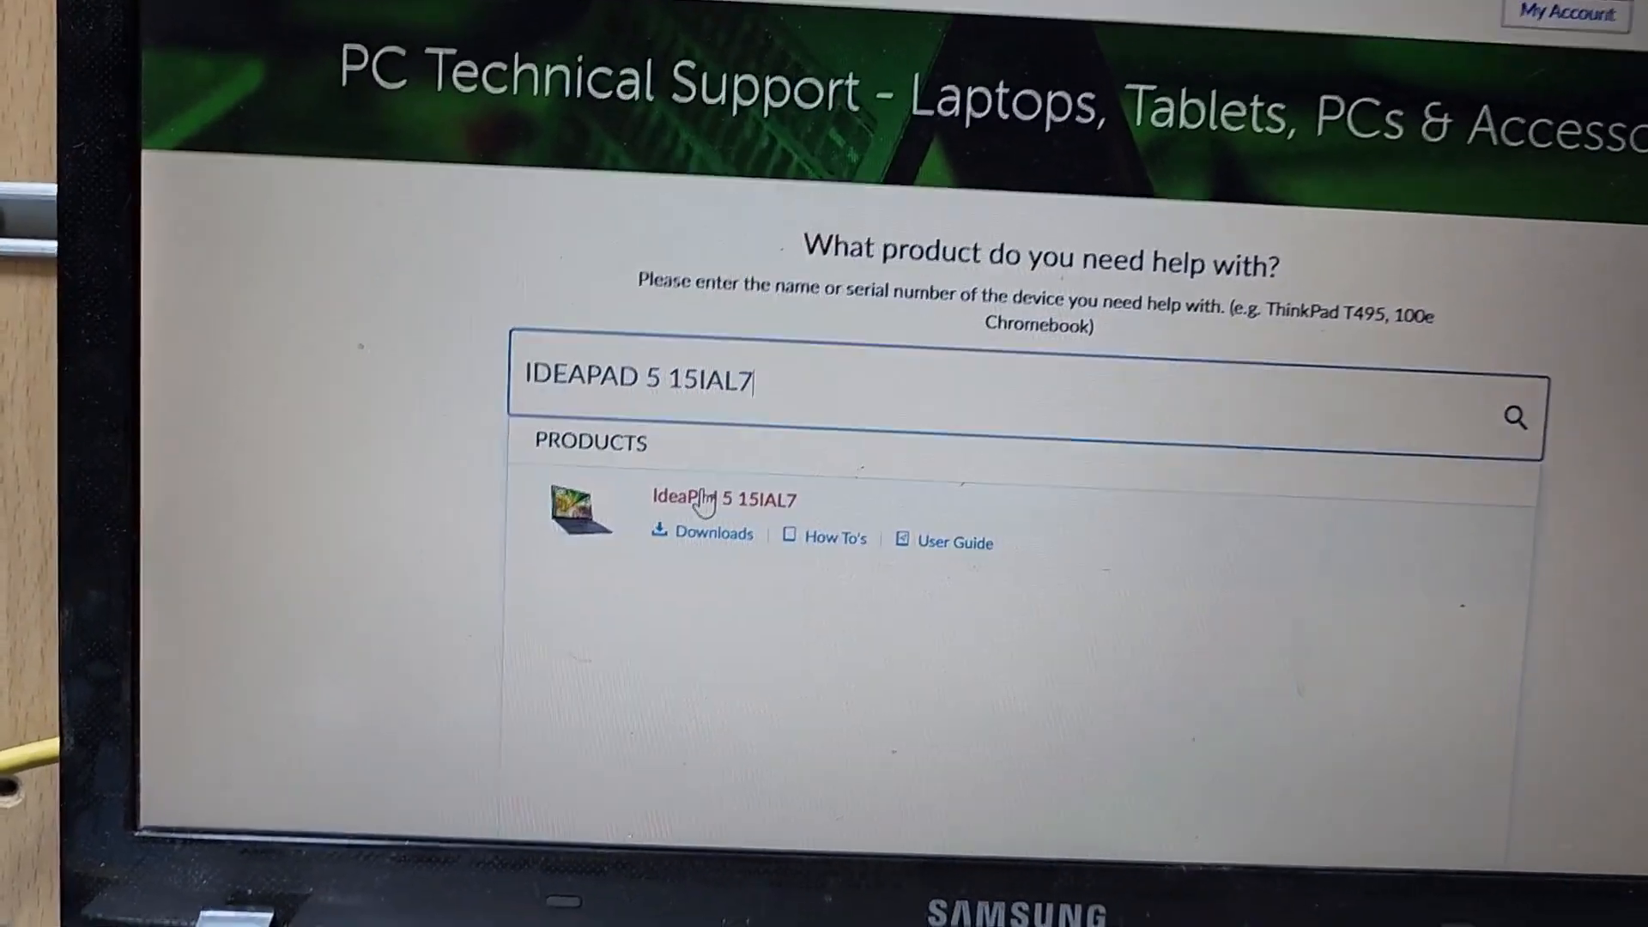
pyautogui.click(704, 497)
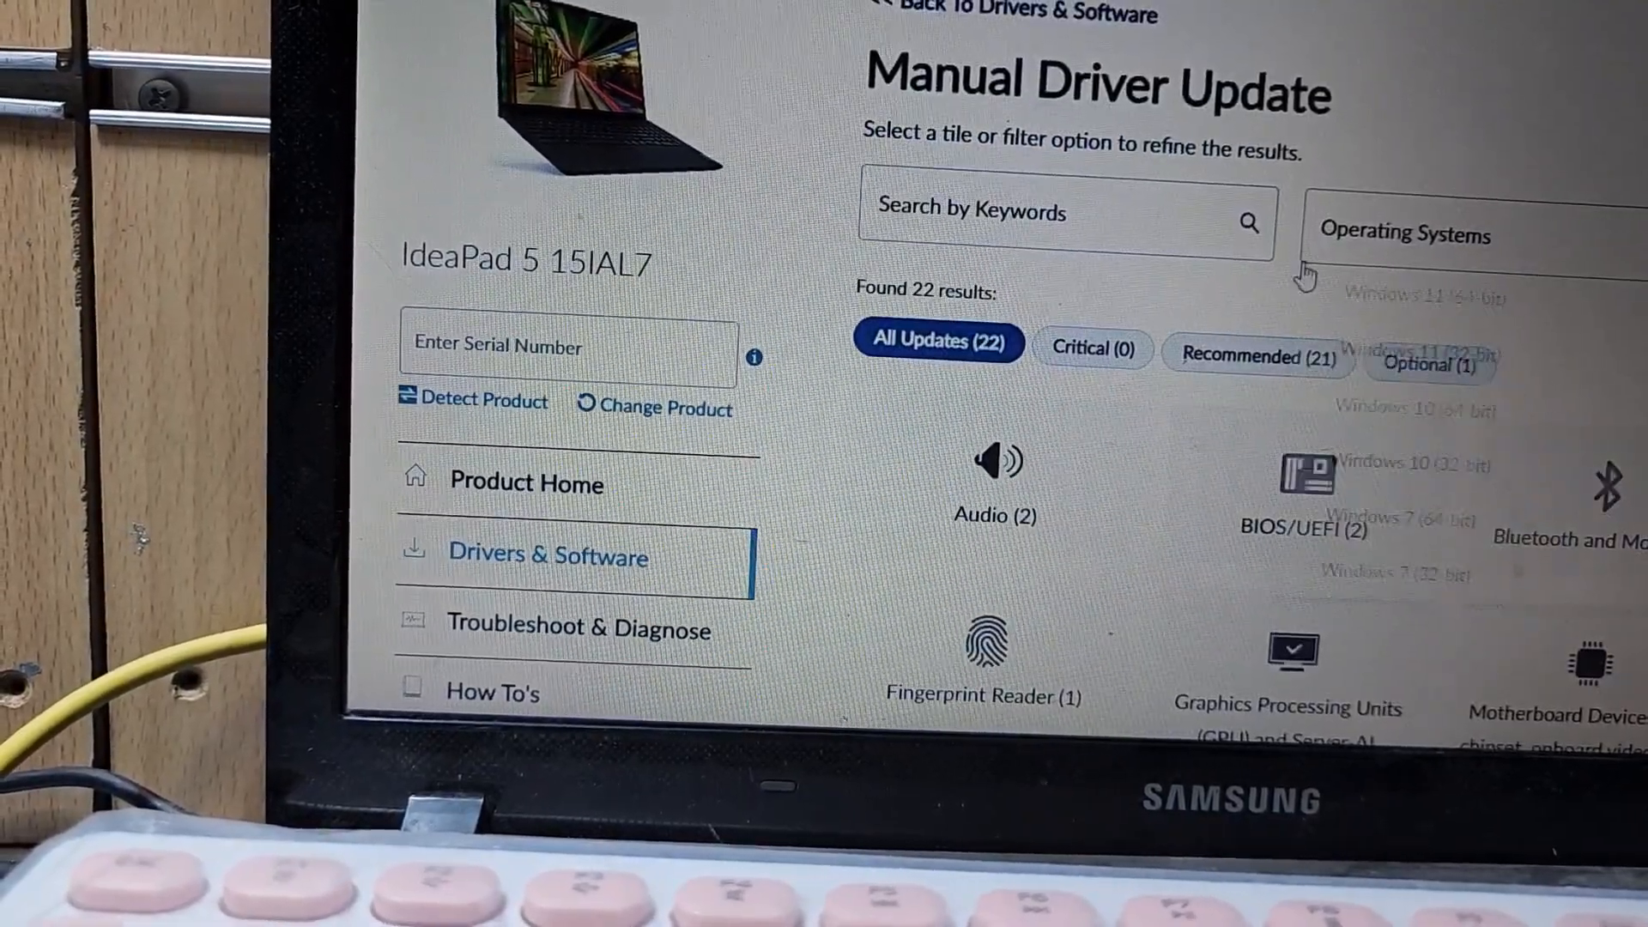
# Step: Filter the IdeaPad 5 15IAL7 drivers to Windows 11 (64-bit) only, removing Windows 10 (64-bit)
pyautogui.click(1442, 231)
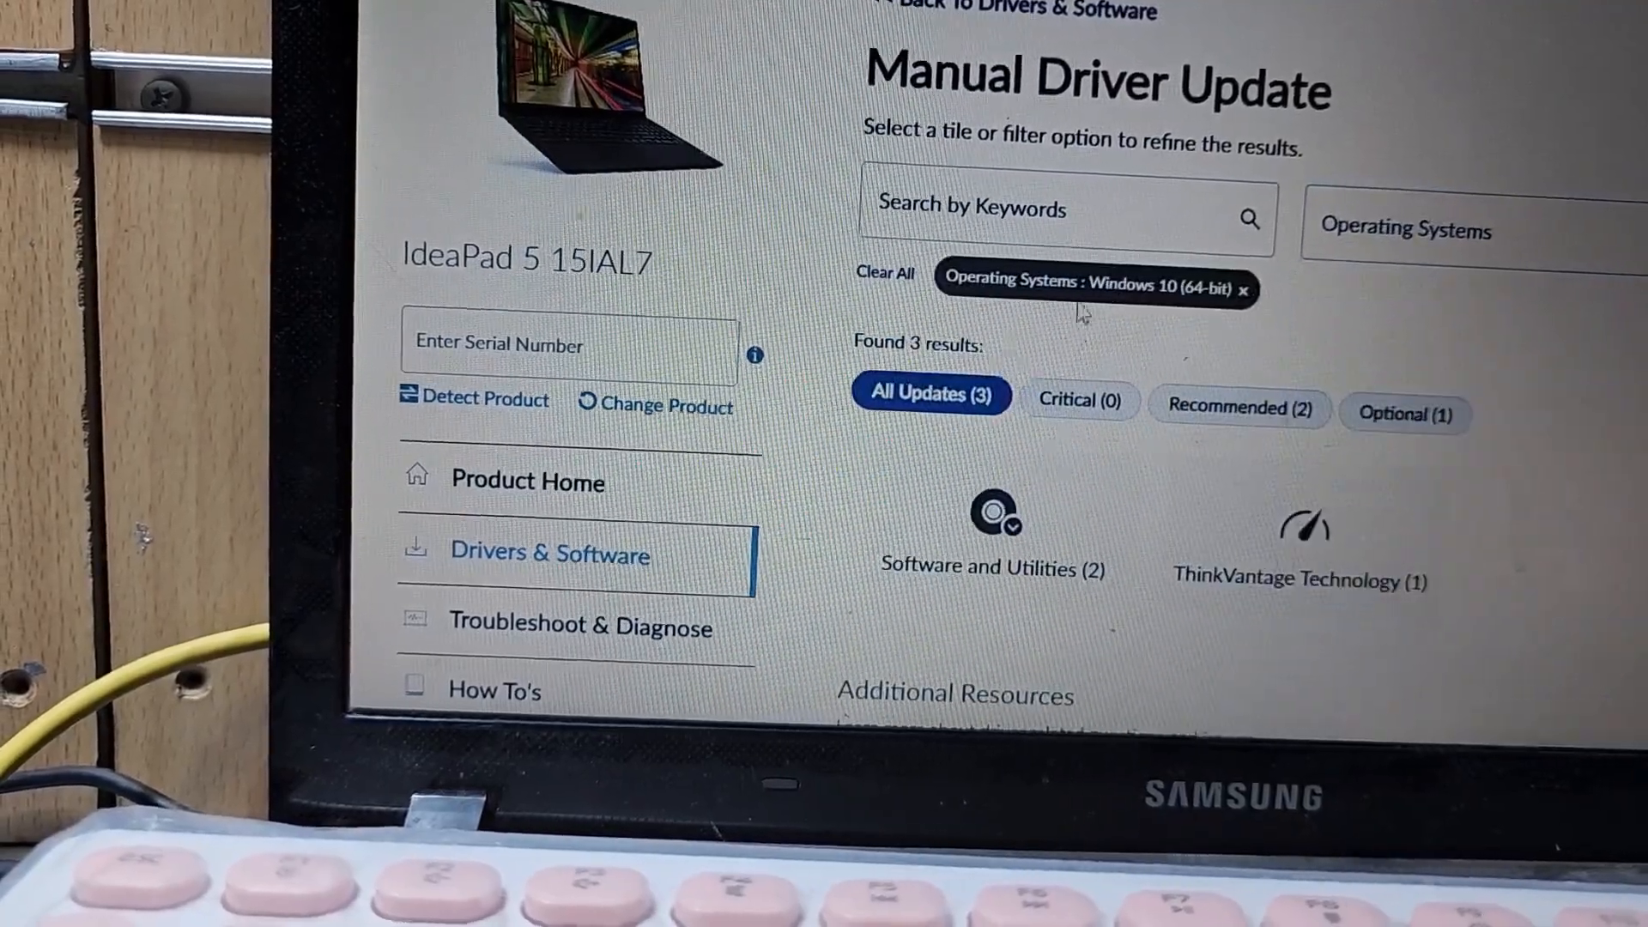
pyautogui.scroll(-3)
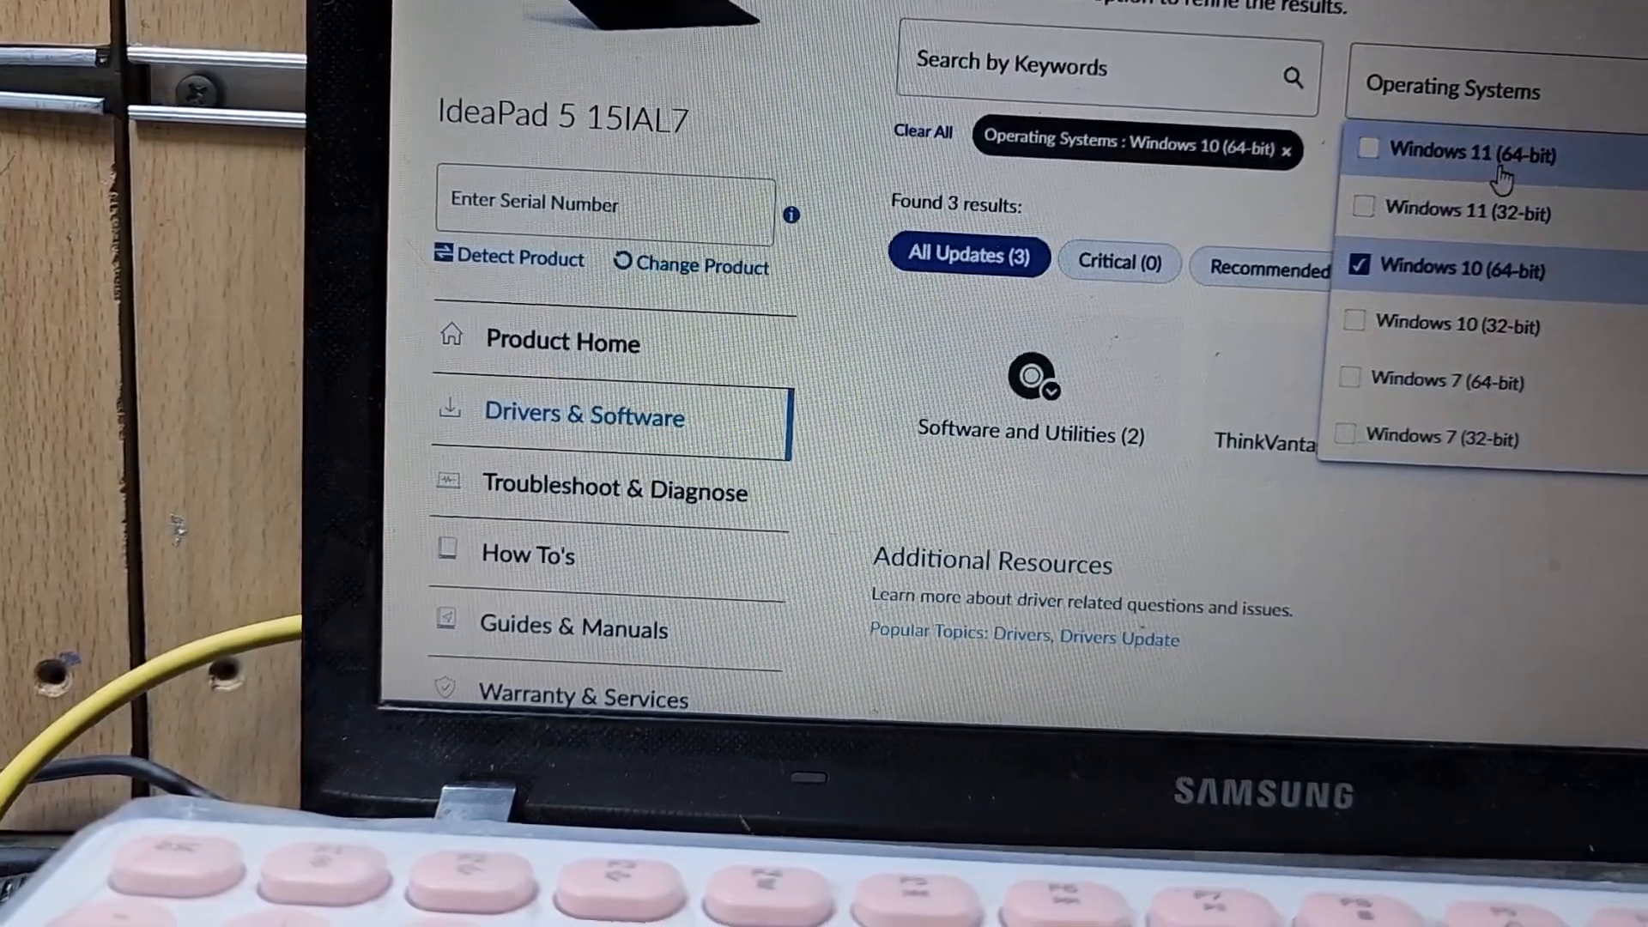
pyautogui.click(1363, 151)
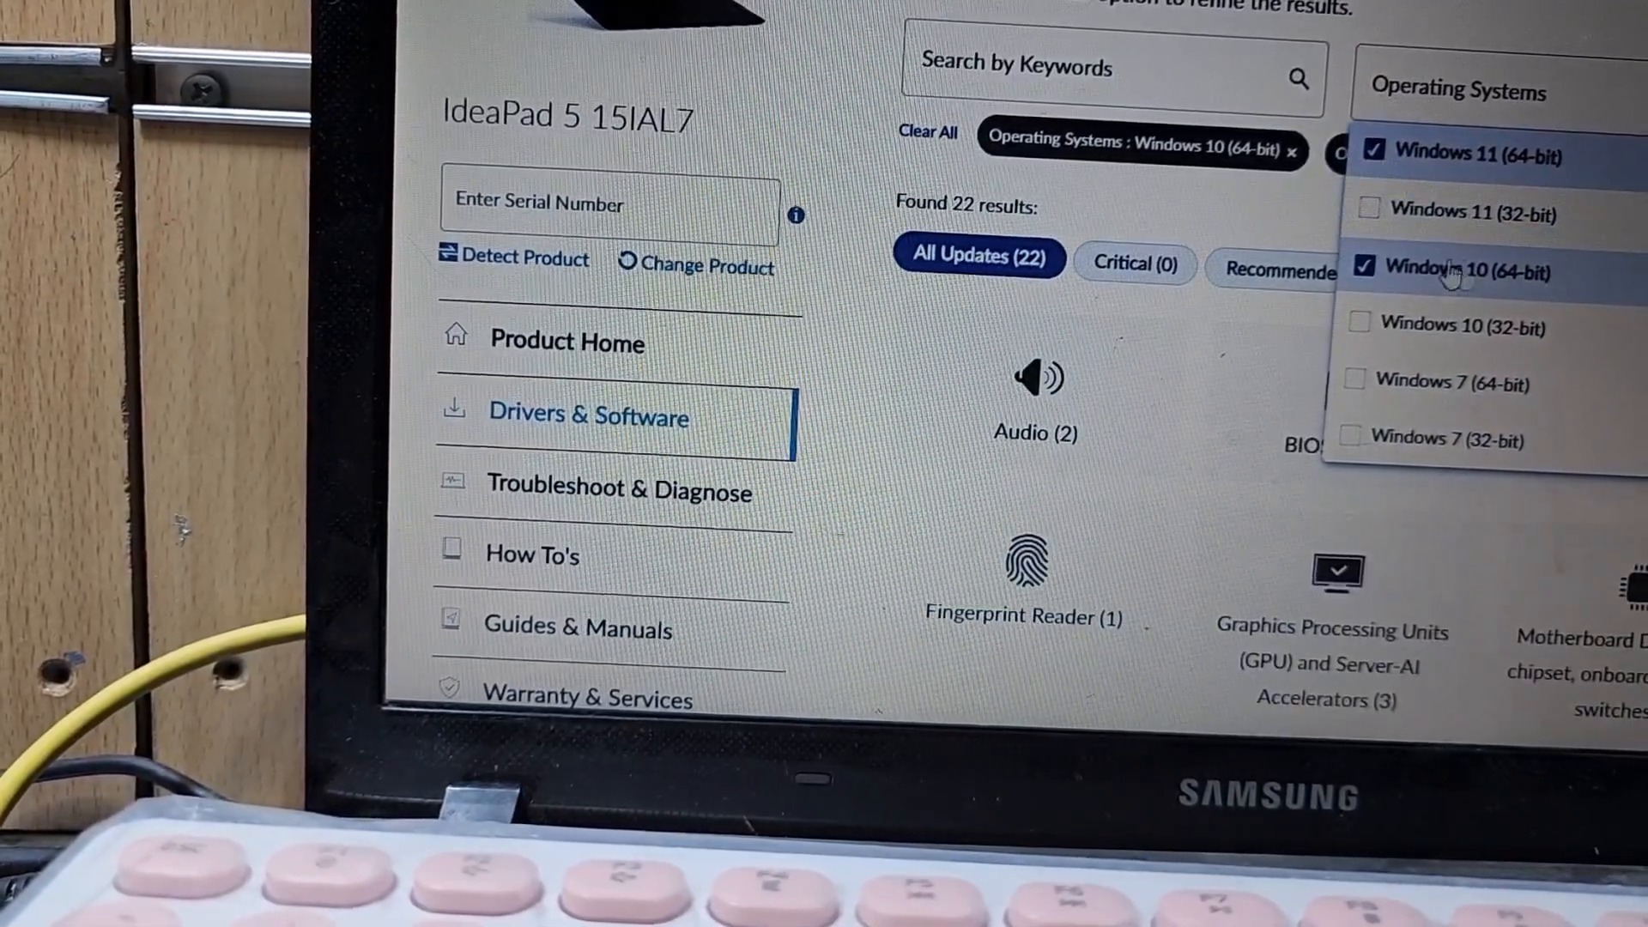
pyautogui.click(1366, 269)
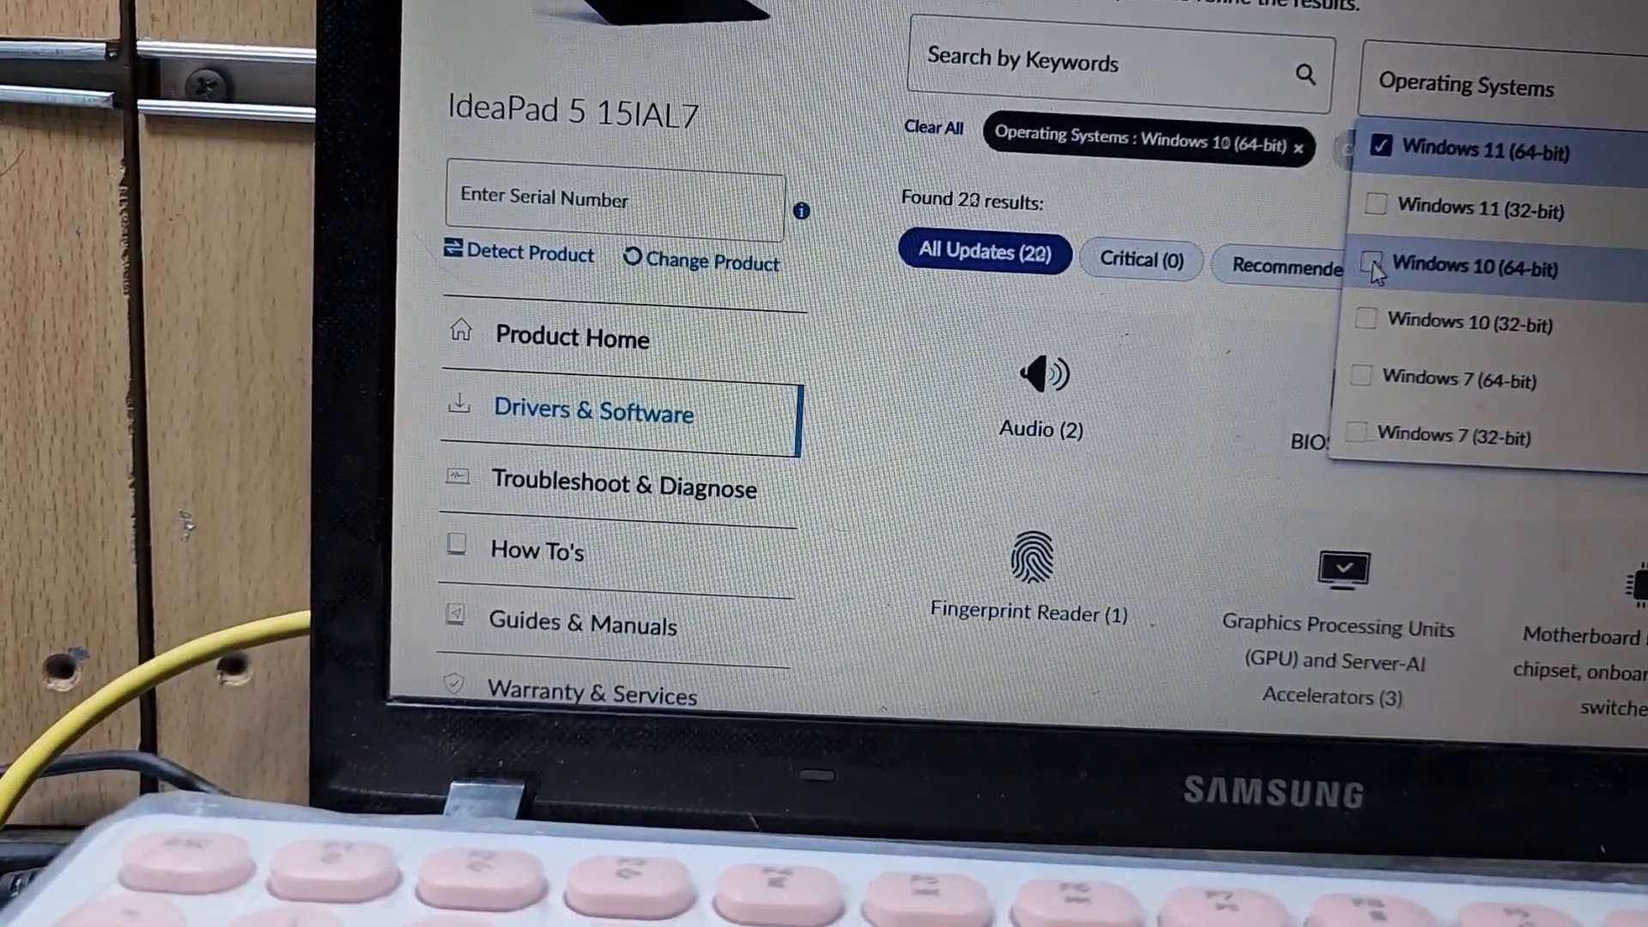
pyautogui.click(1373, 267)
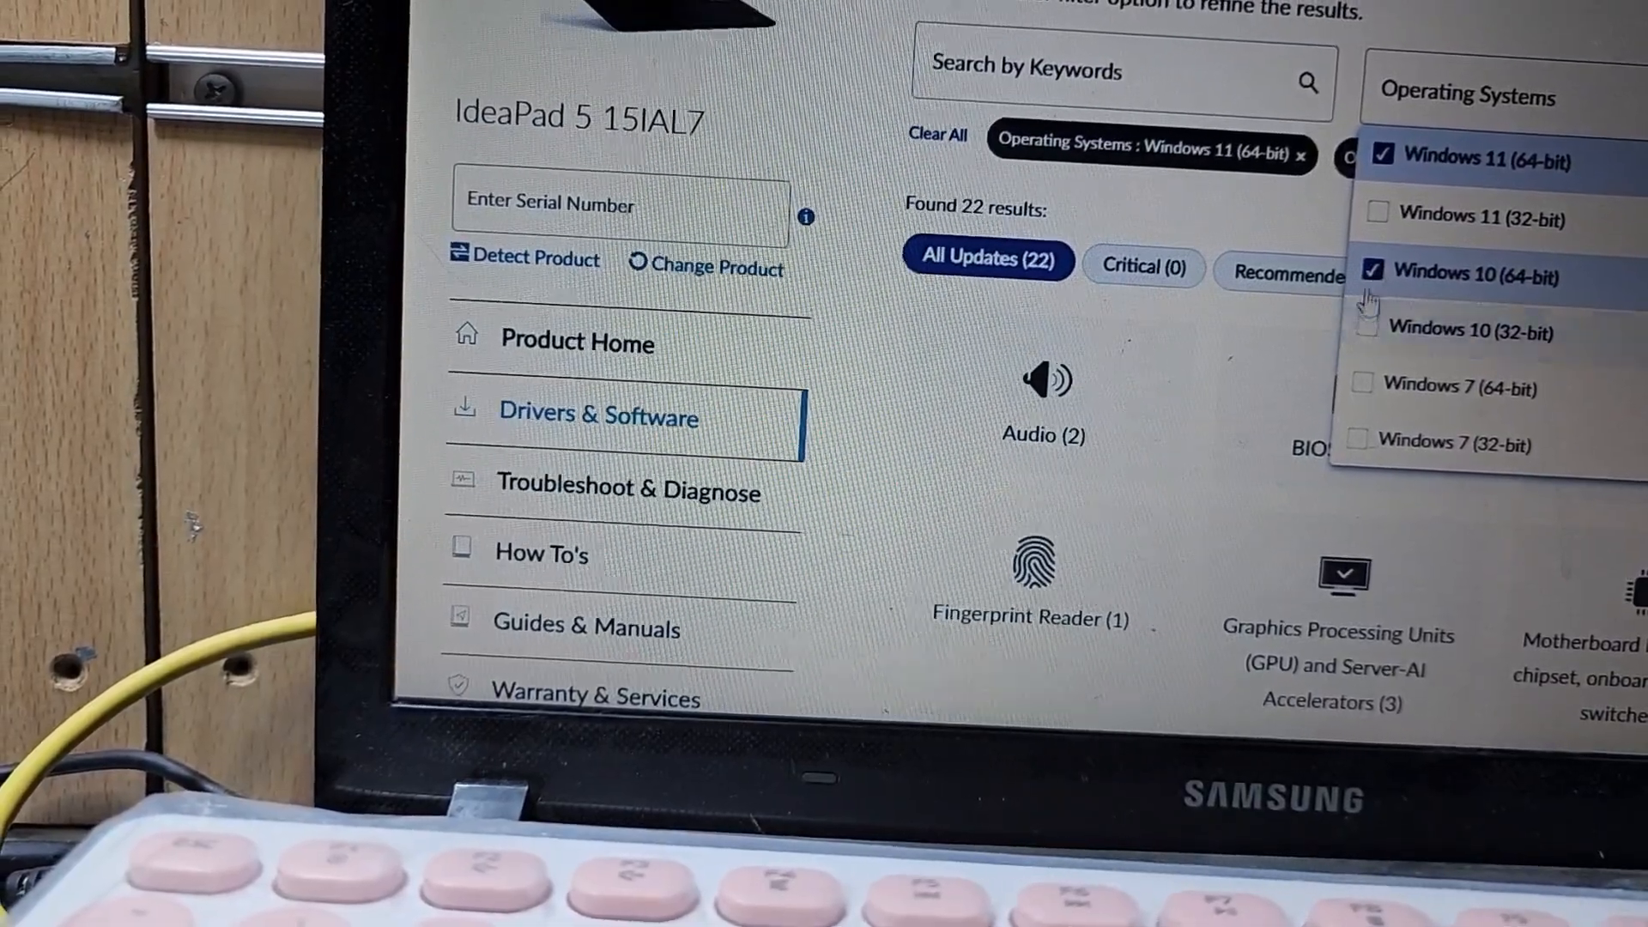
pyautogui.click(1376, 271)
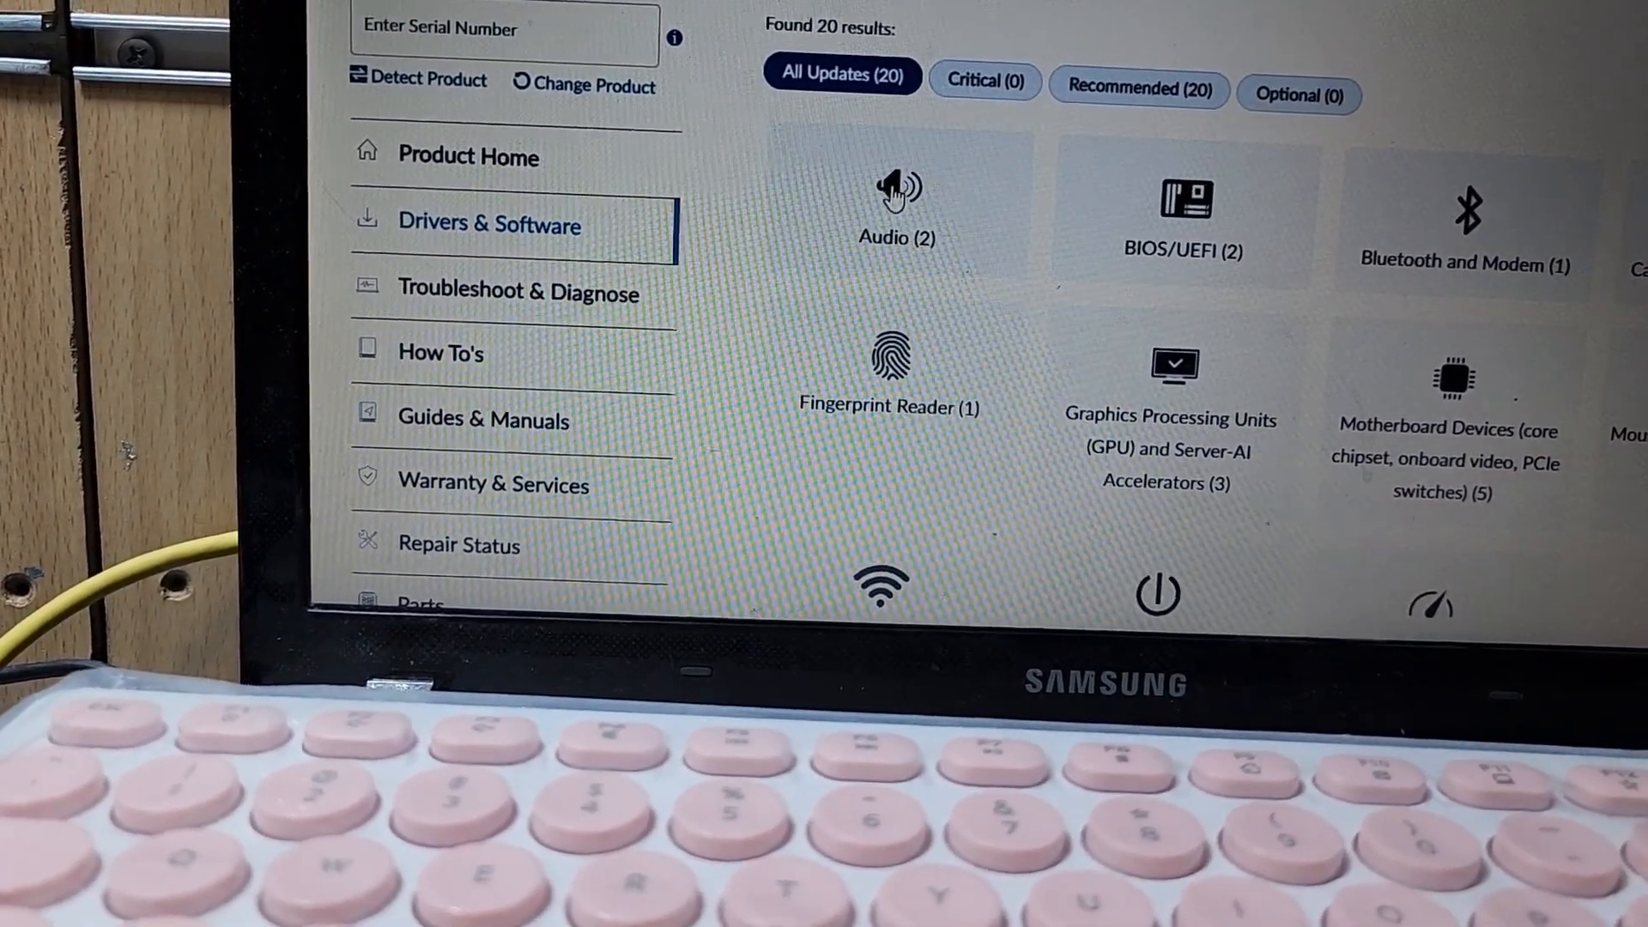
# Step: List the drivers in the Audio category
pyautogui.click(896, 188)
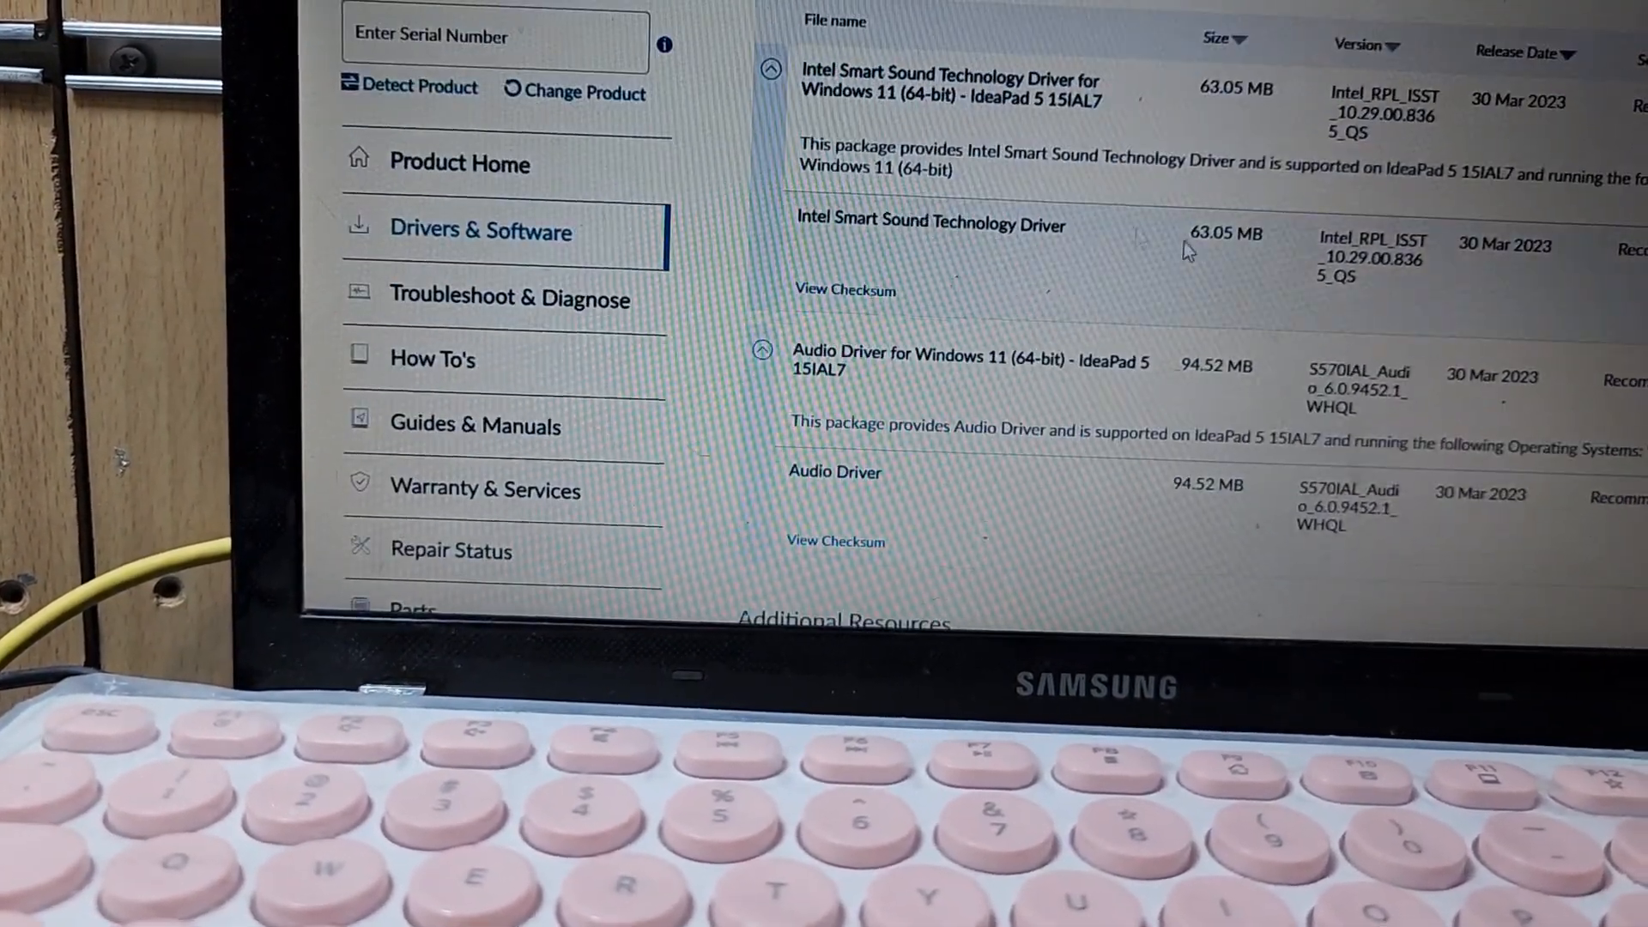